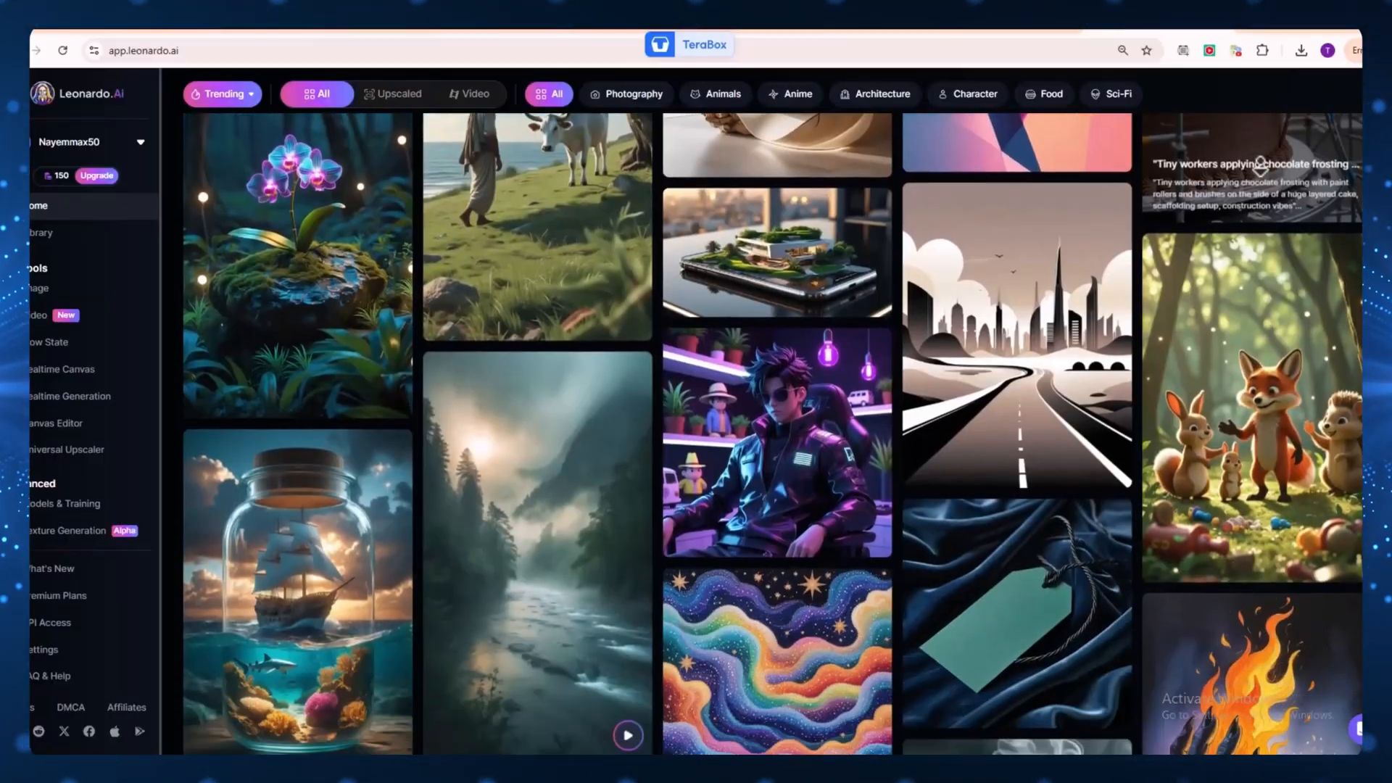
Scroll through the quick logo guide article, then launch the Leonardo.Ai app dashboard.
scroll(down, 3)
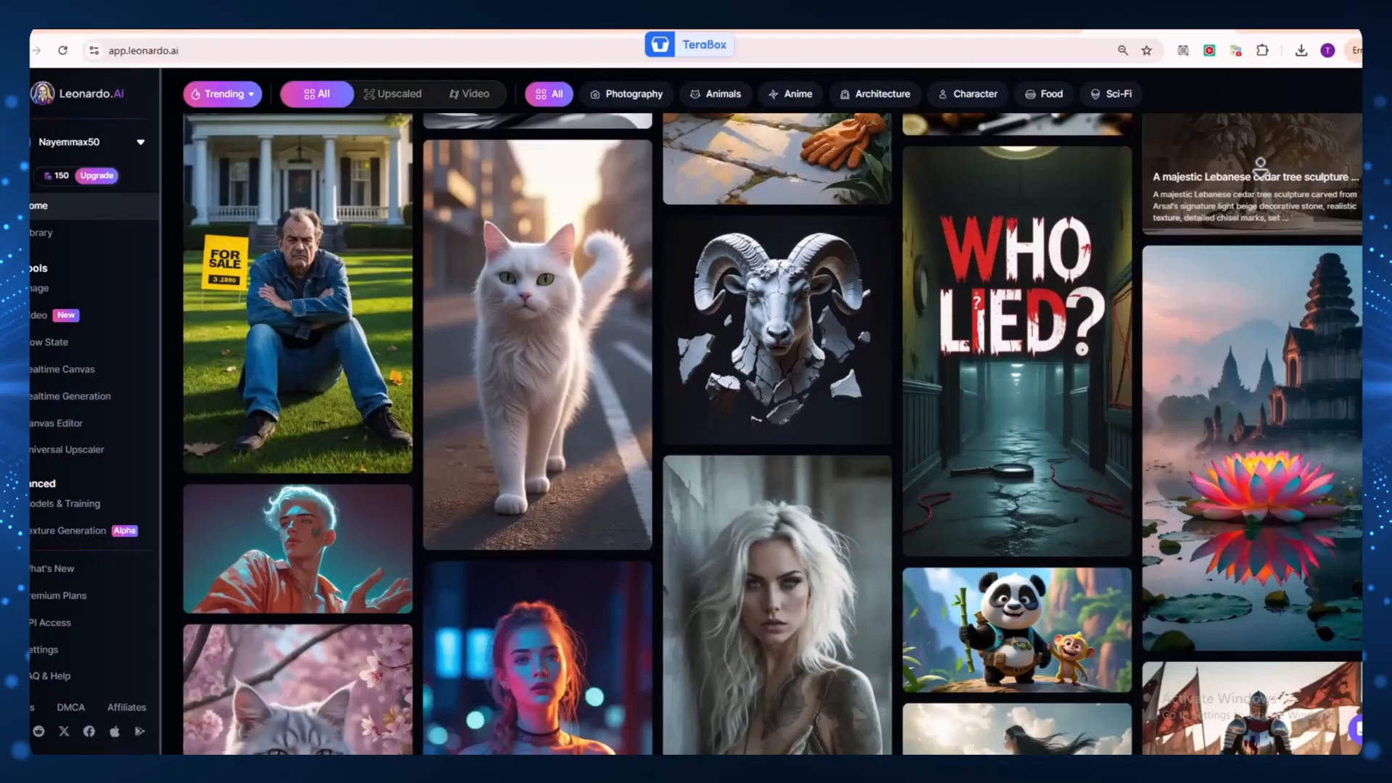
scroll(down, 3)
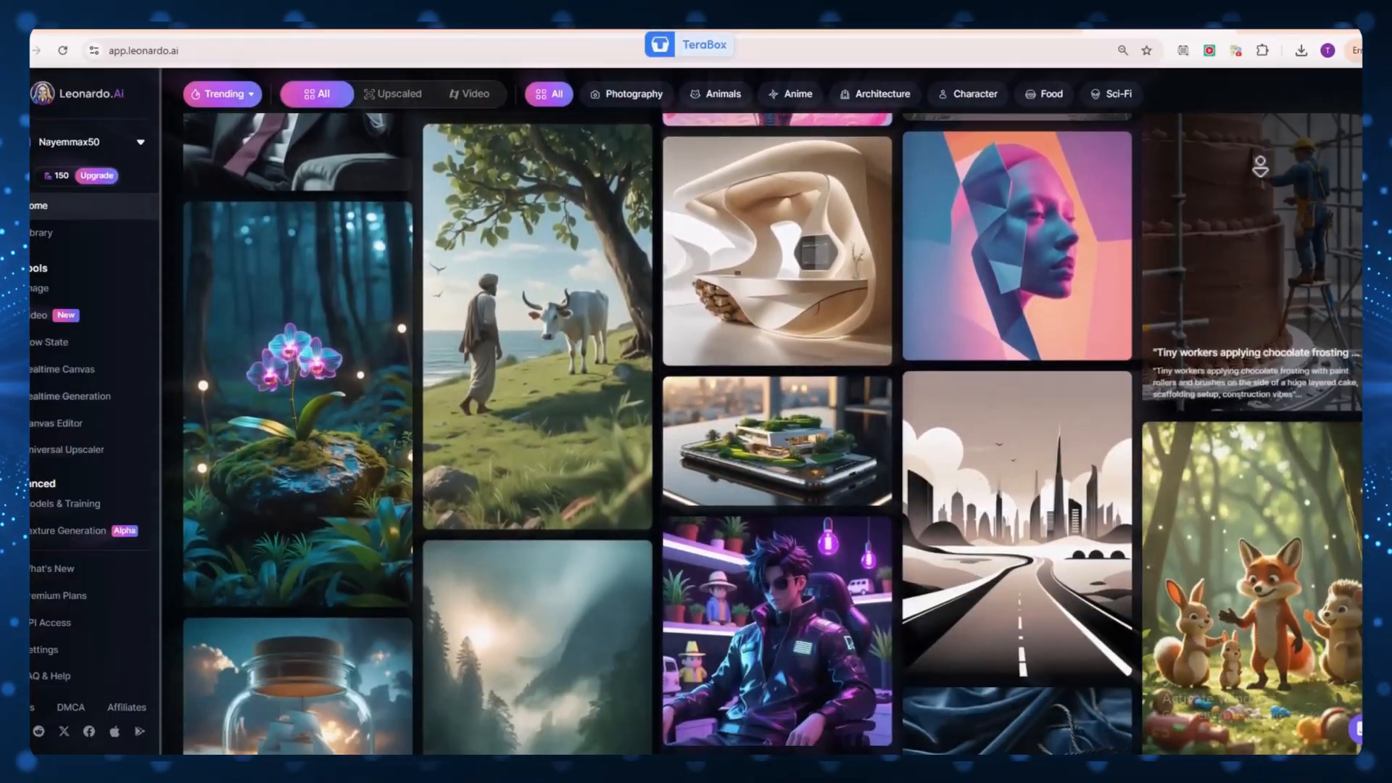
scroll(down, 3)
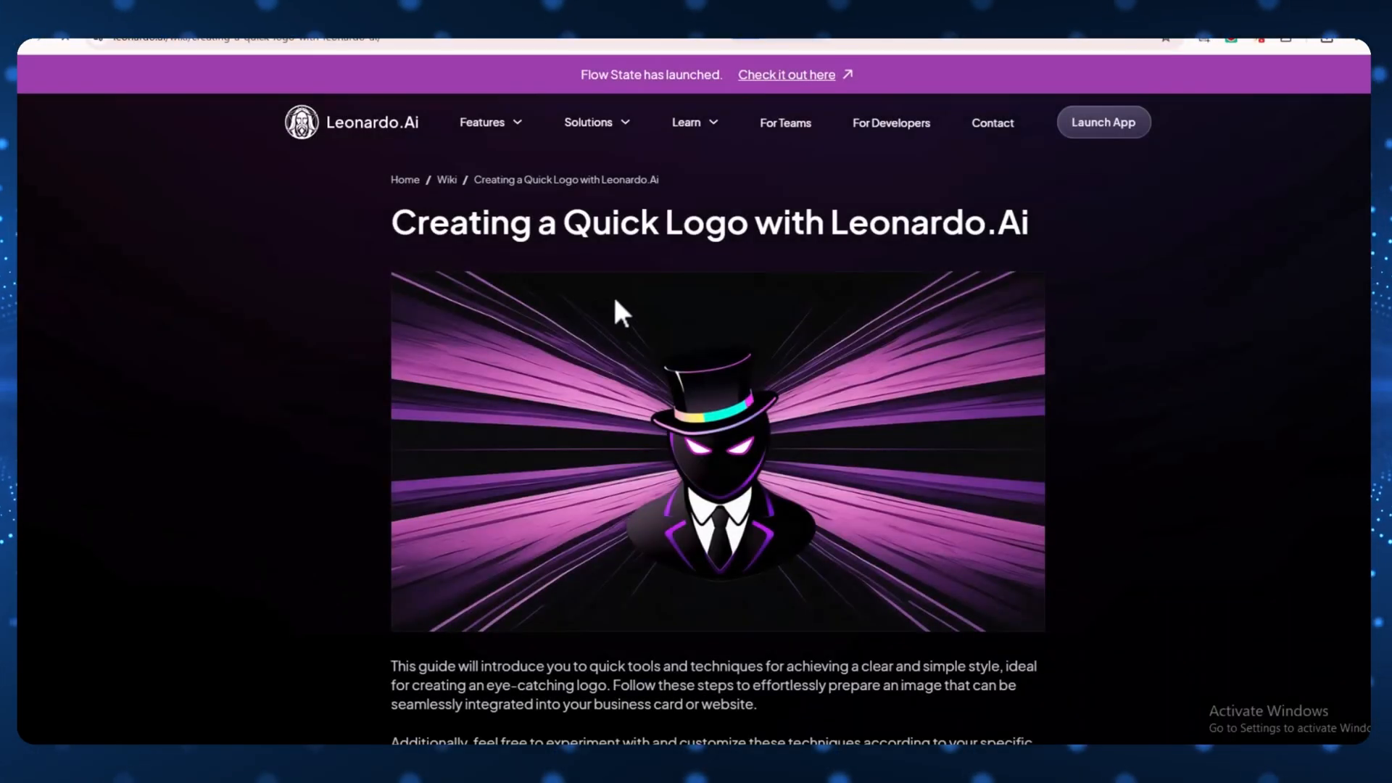
mouse_move(23, 53)
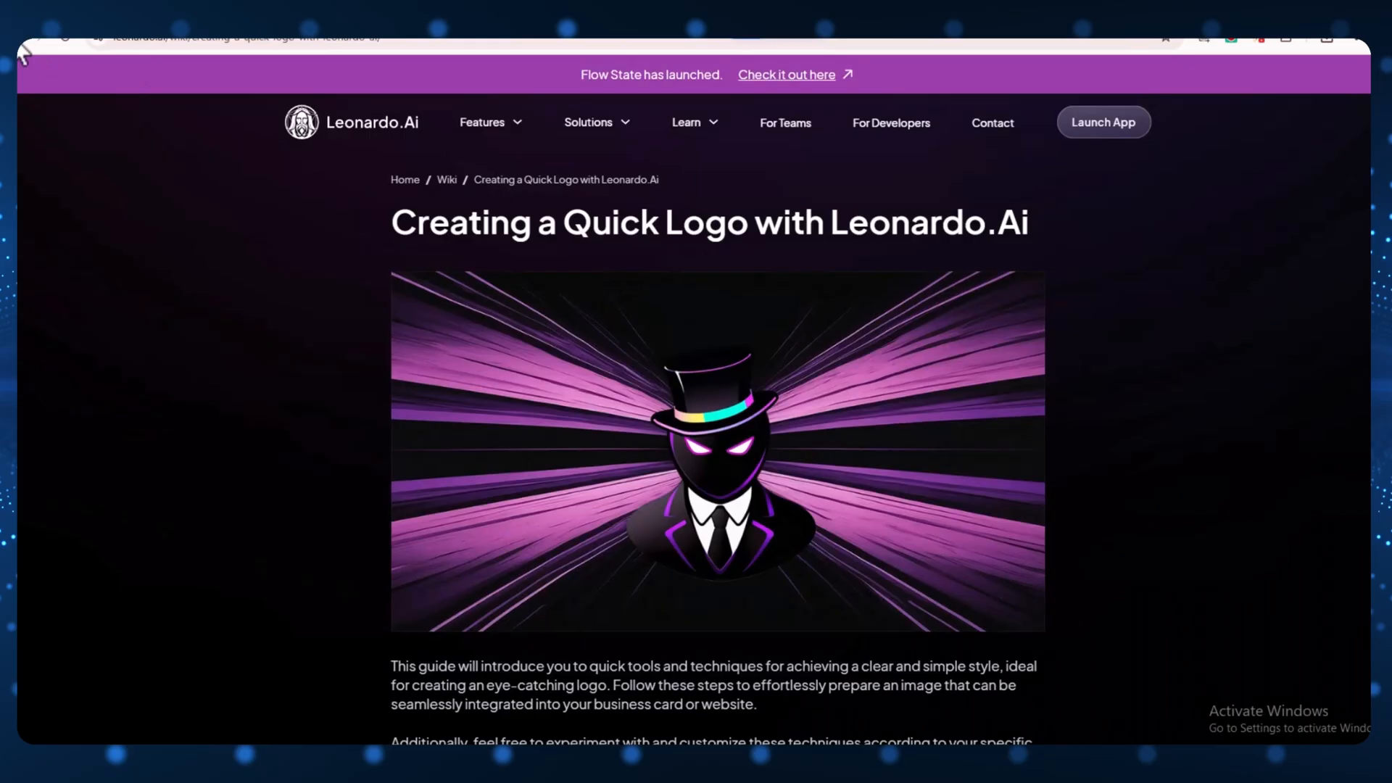
click(1103, 121)
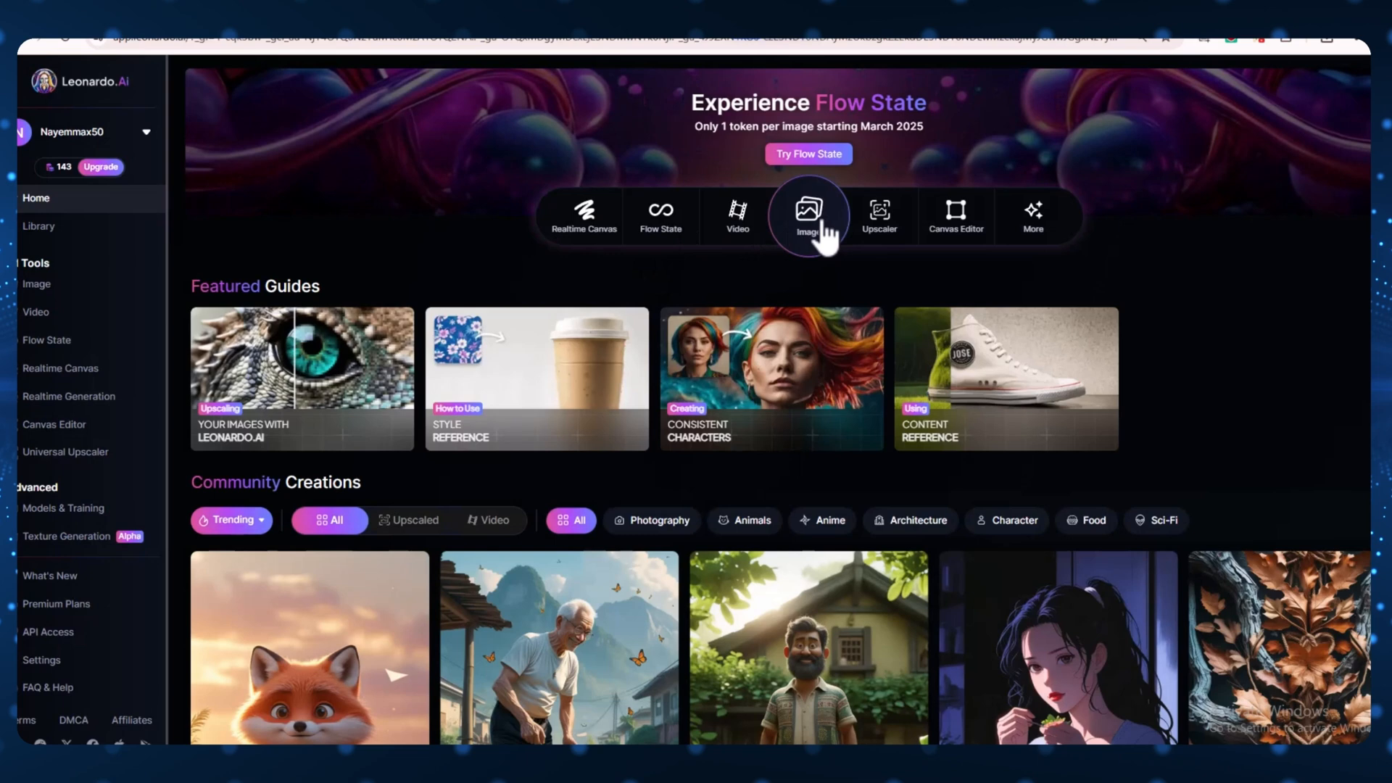
In the Image generator, paste the futuristic multicolor Nike sneaker prompt and choose Cinematic style.
click(807, 214)
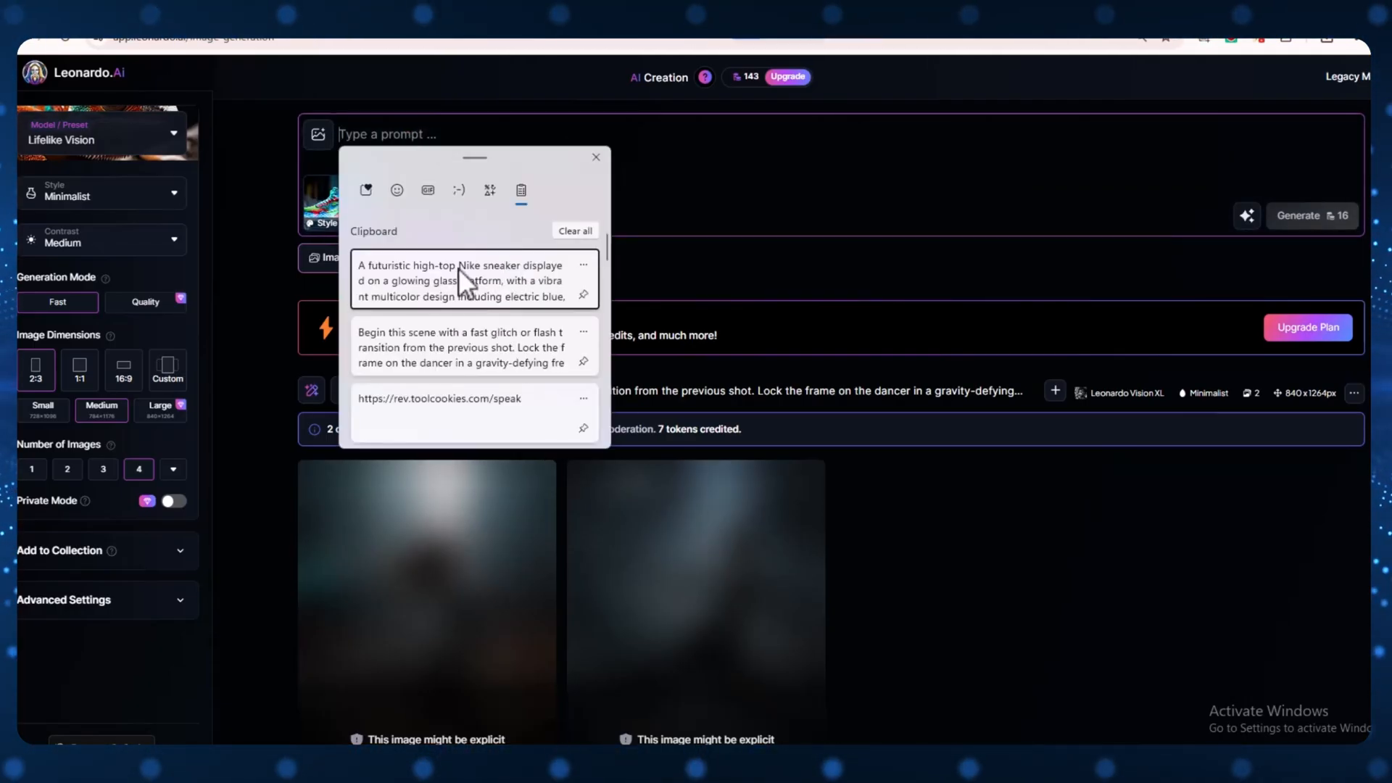
click(462, 281)
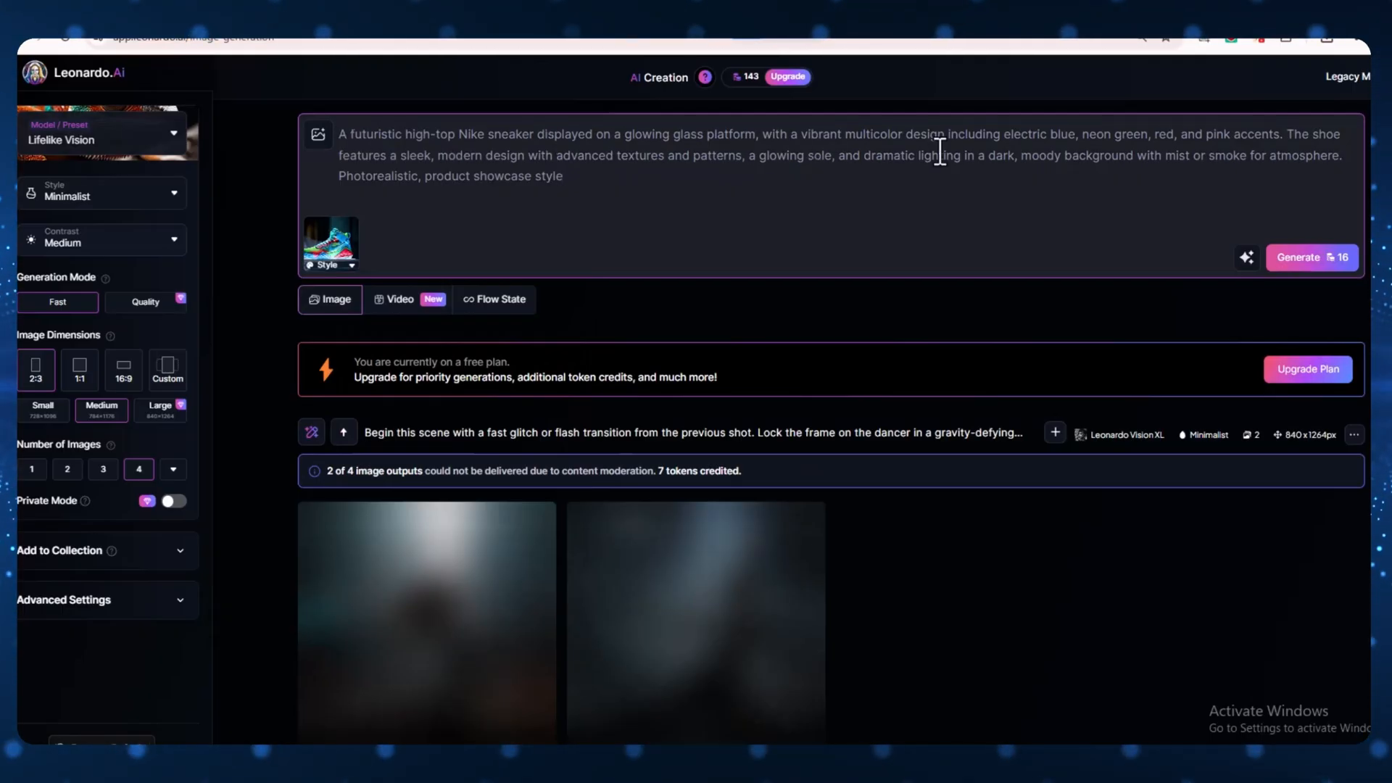
mouse_move(1186, 119)
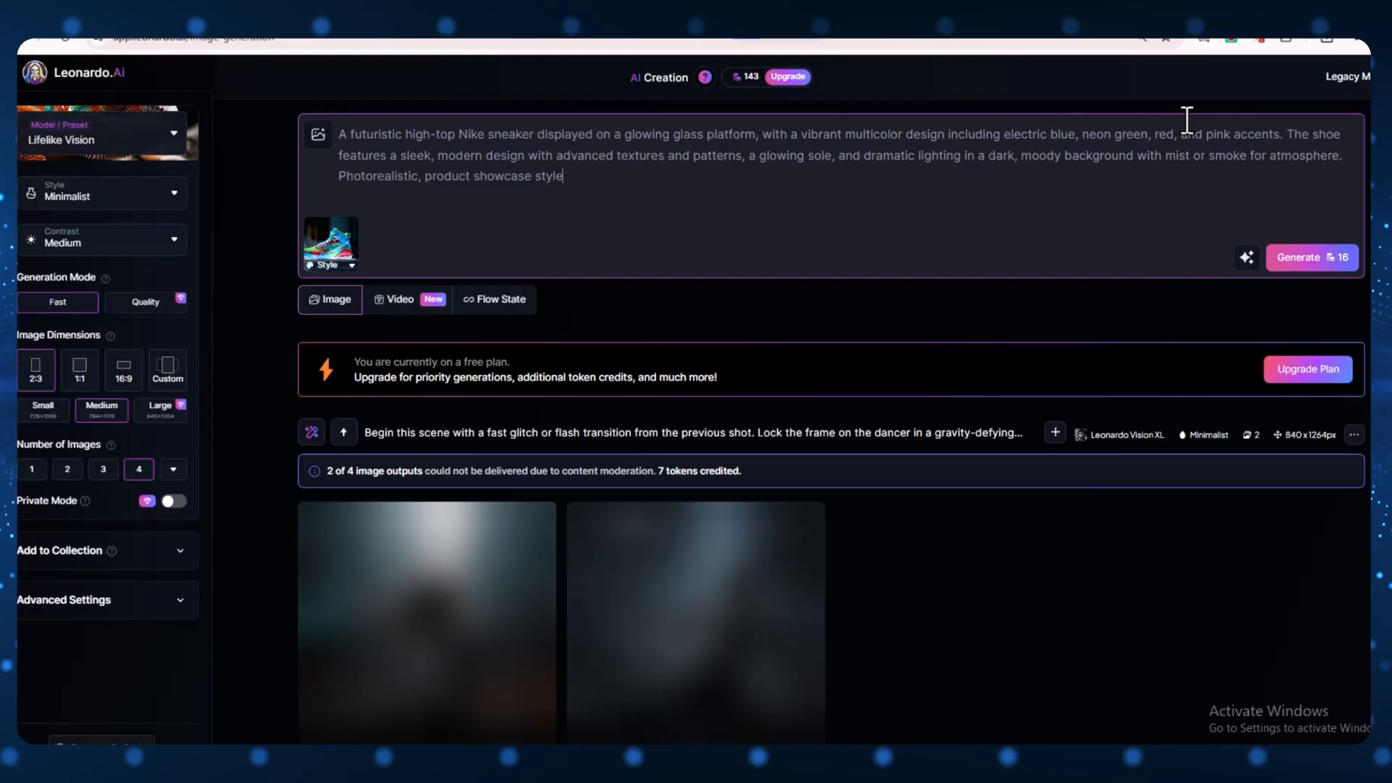
mouse_move(707, 163)
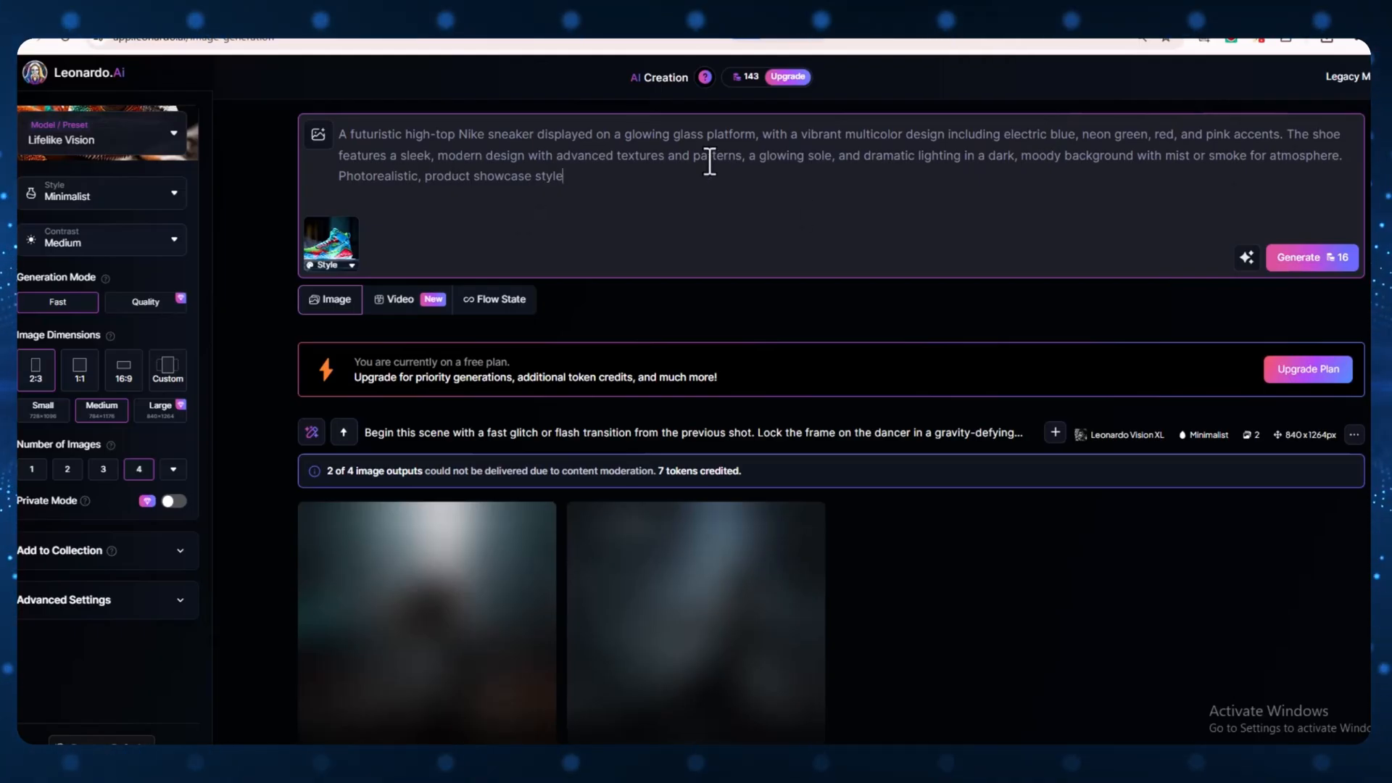
mouse_move(705, 197)
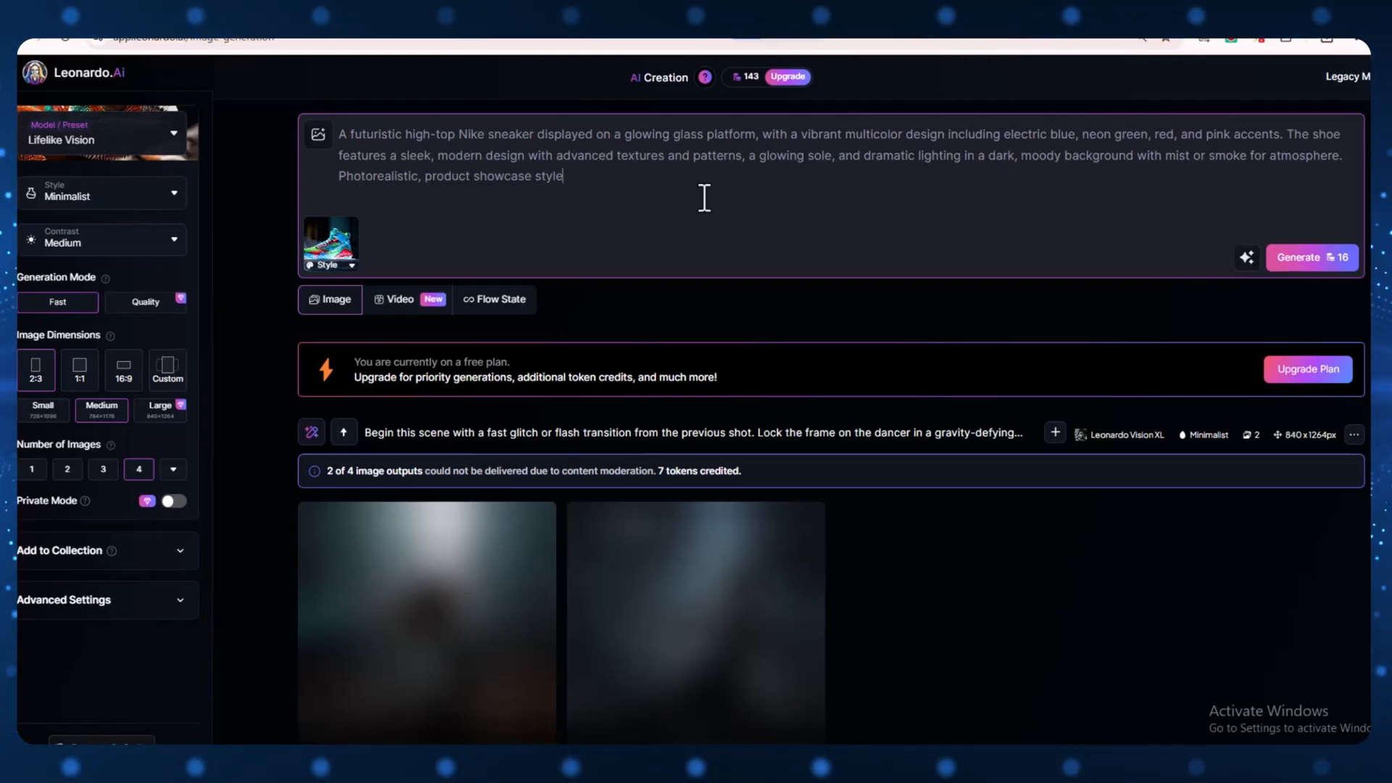
mouse_move(575, 193)
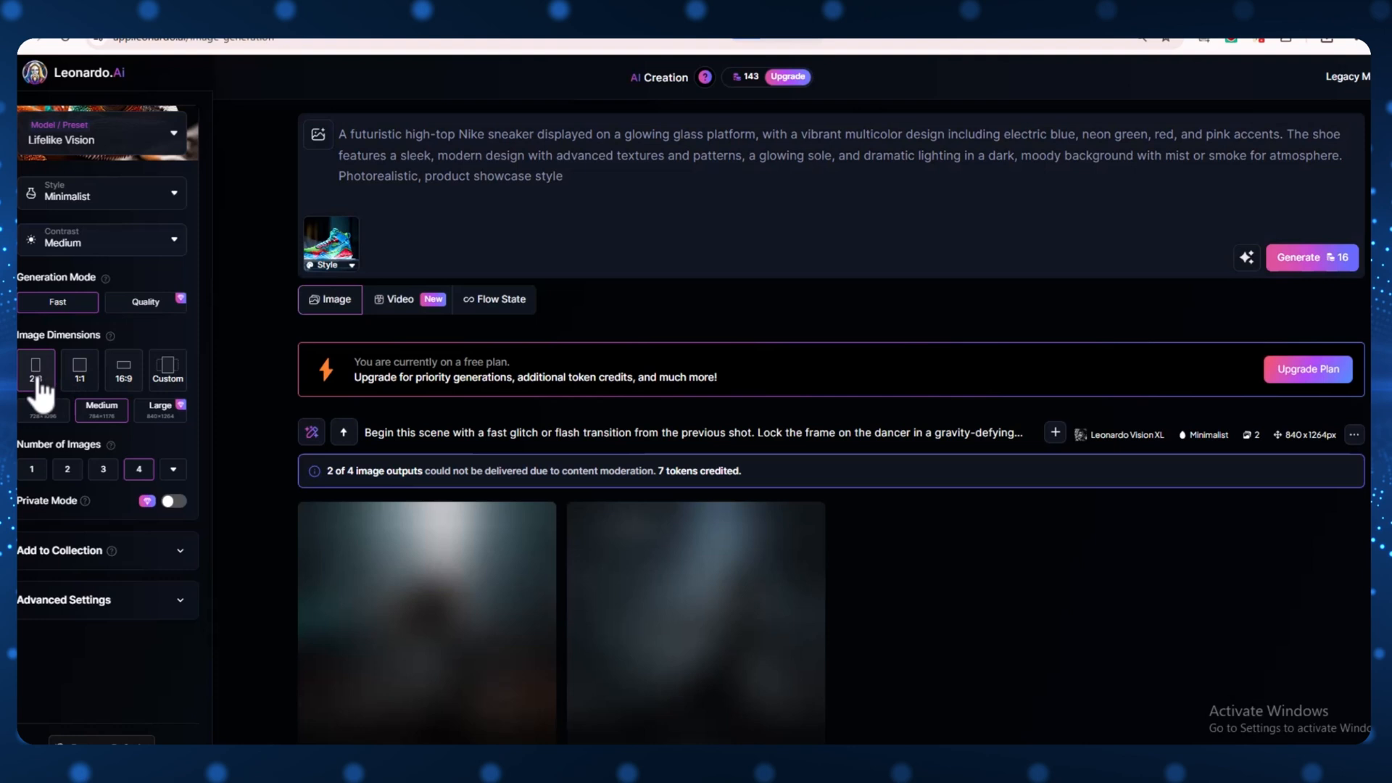
click(100, 193)
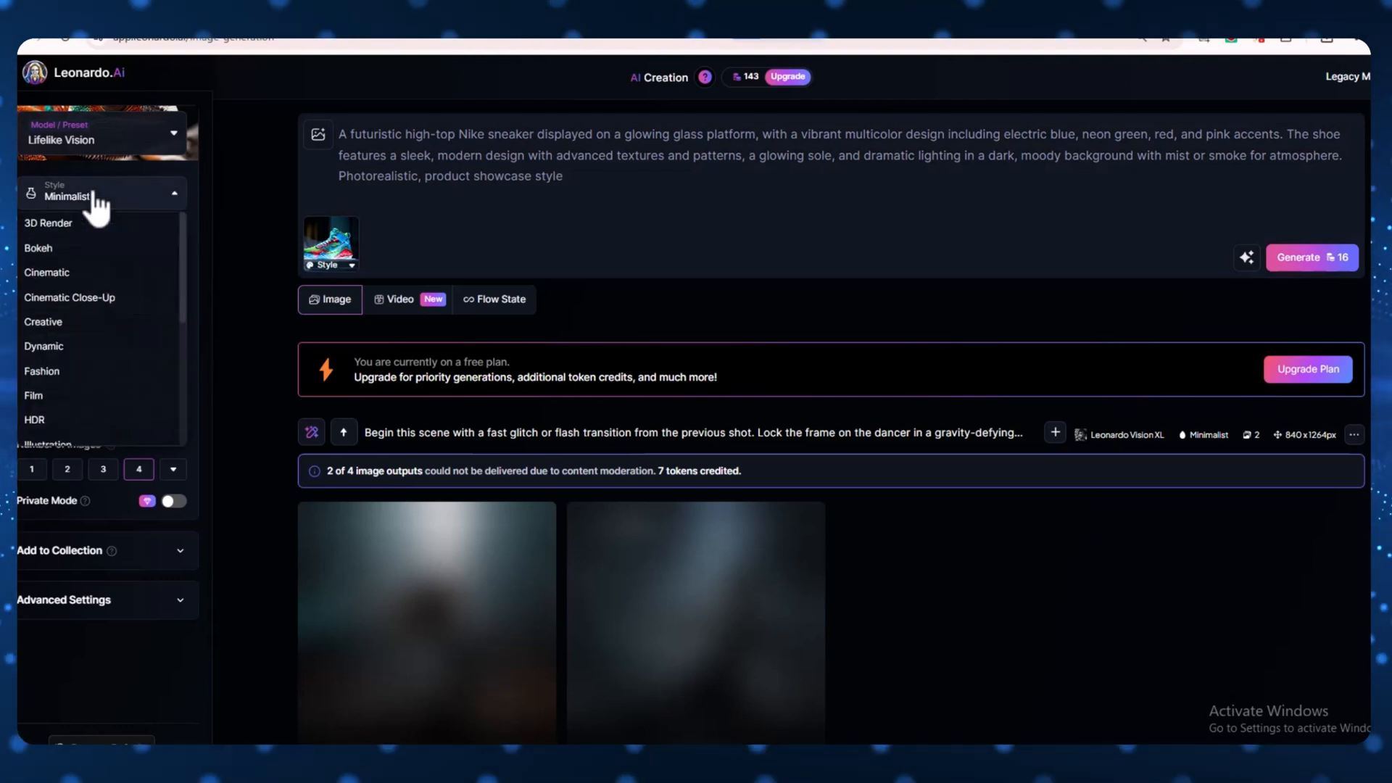
mouse_move(84, 261)
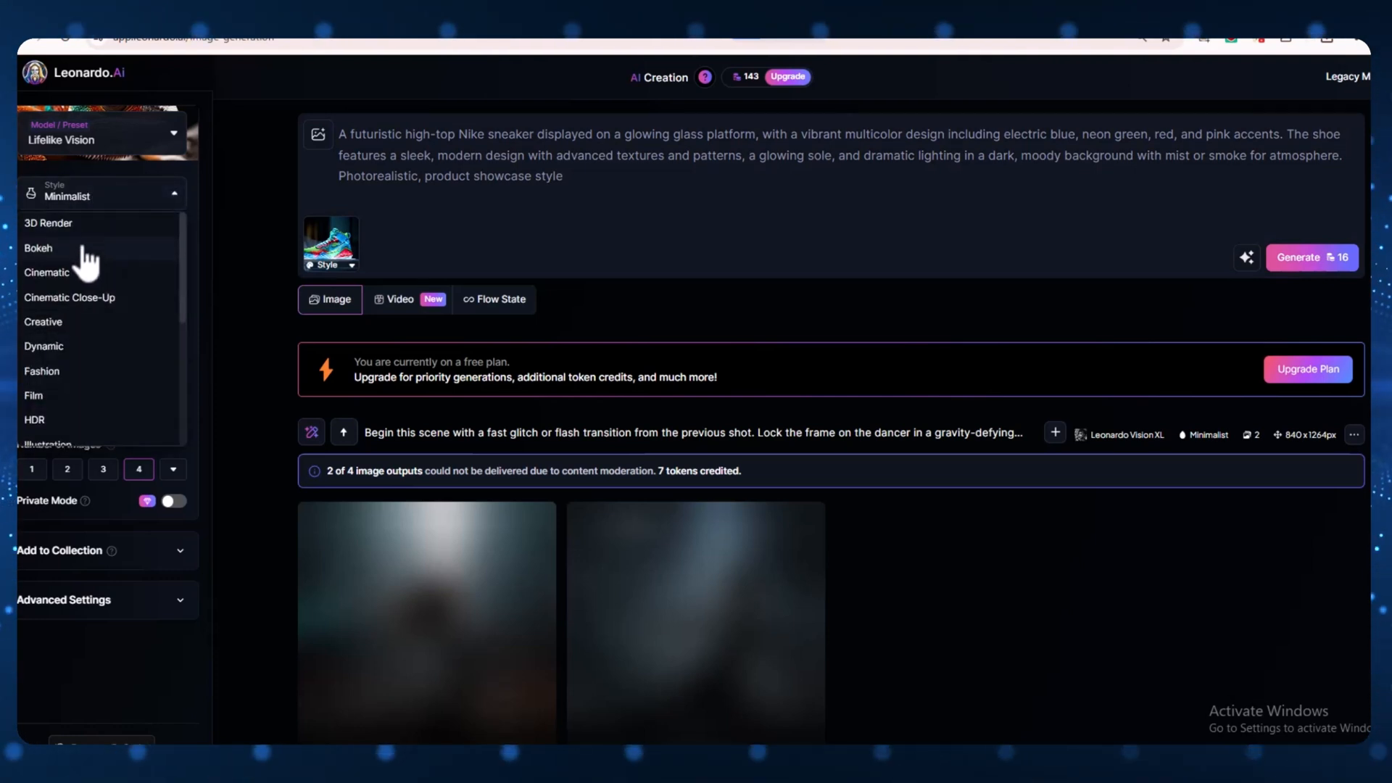
mouse_move(84, 279)
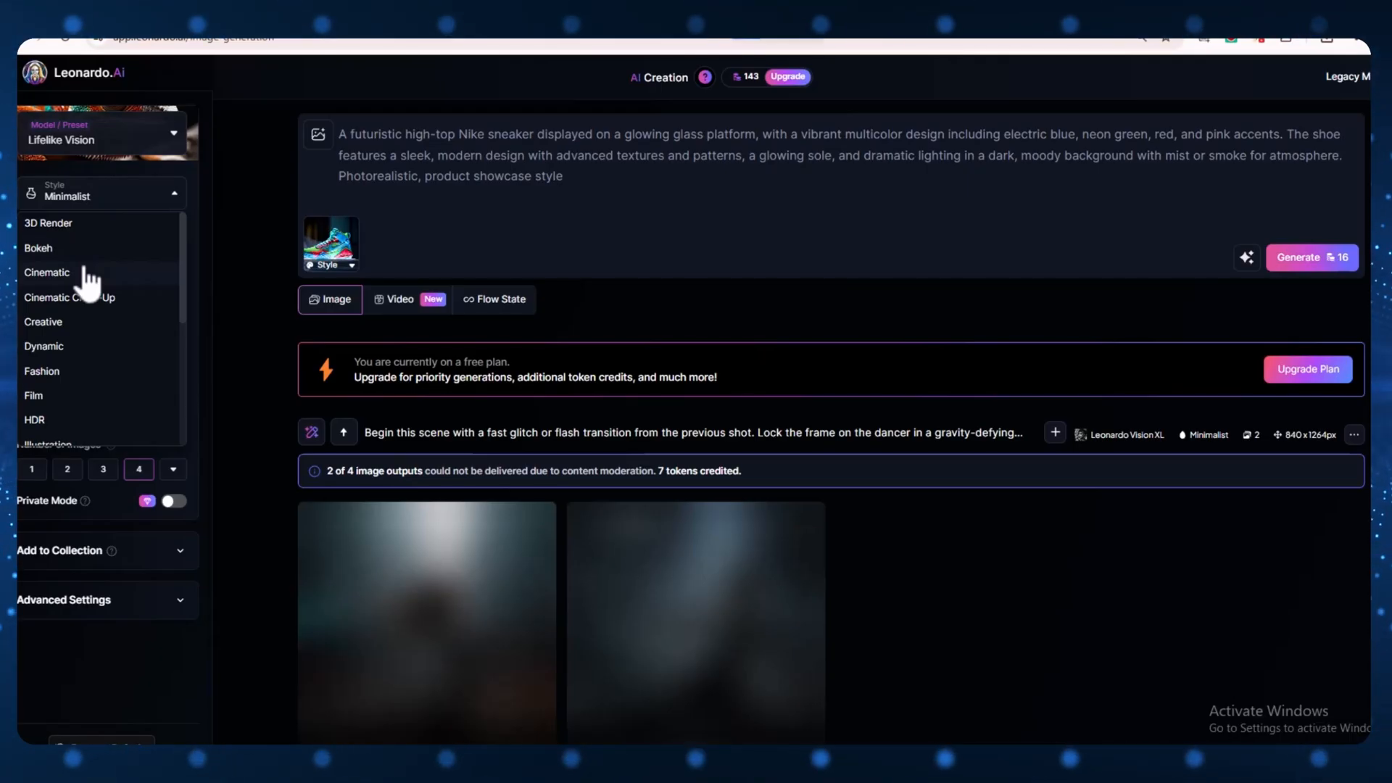
click(46, 272)
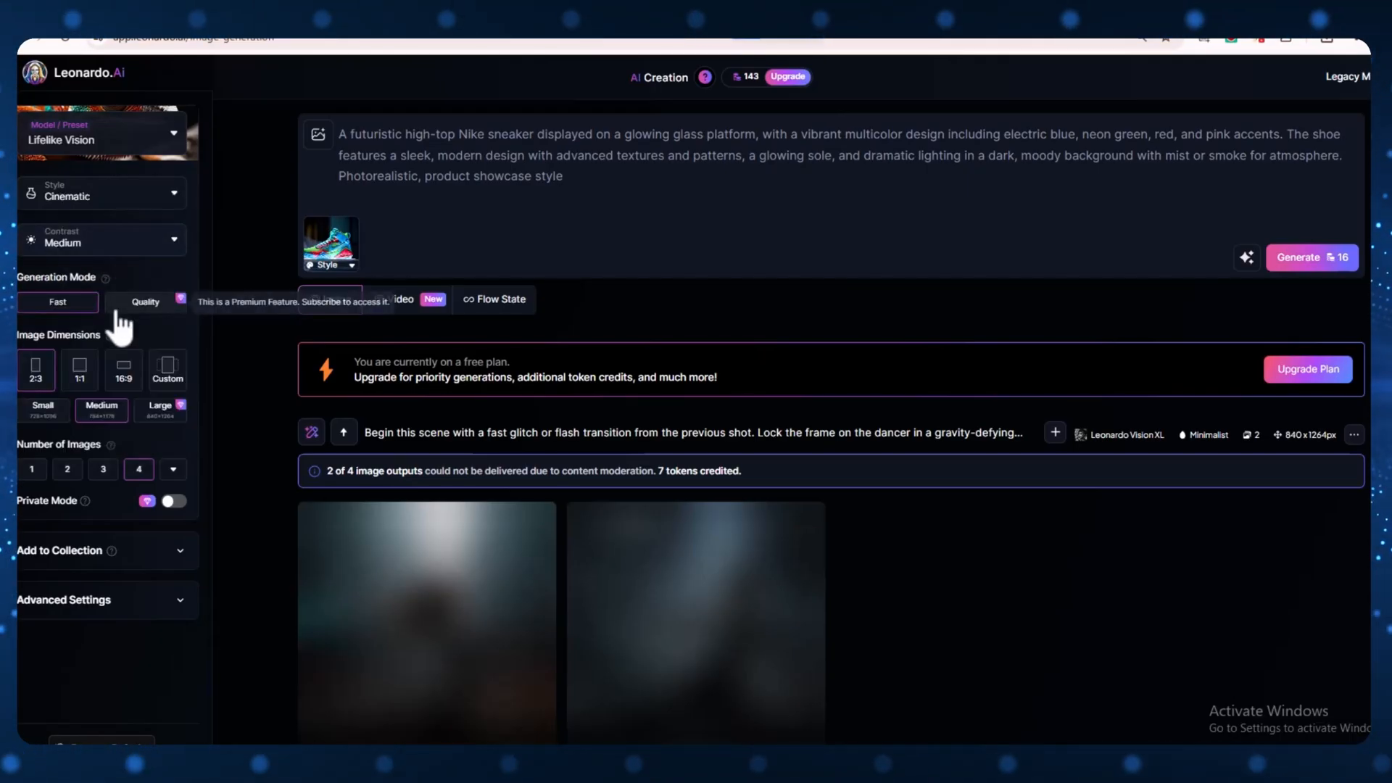
mouse_move(120, 448)
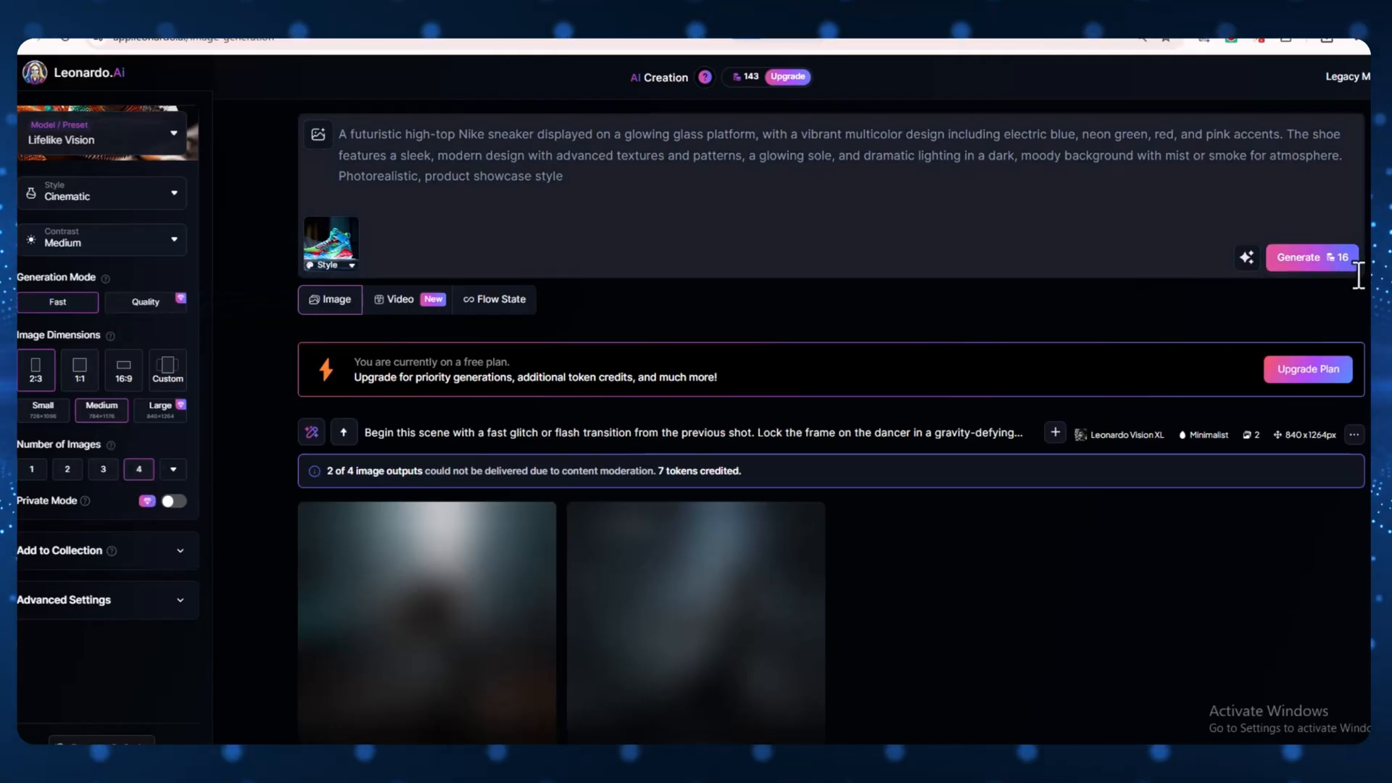
Generate a batch of four cinematic Nike sneaker images.
click(1312, 257)
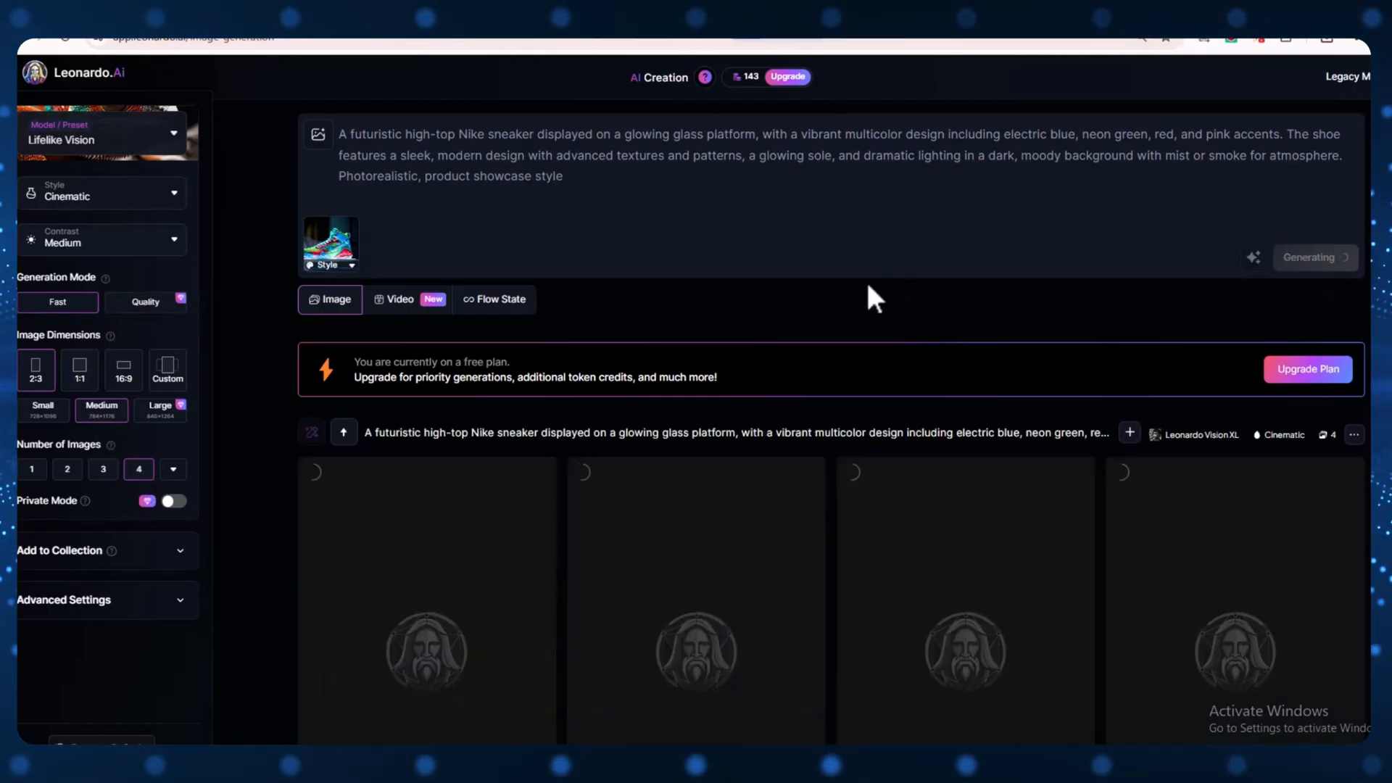
scroll(down, 3)
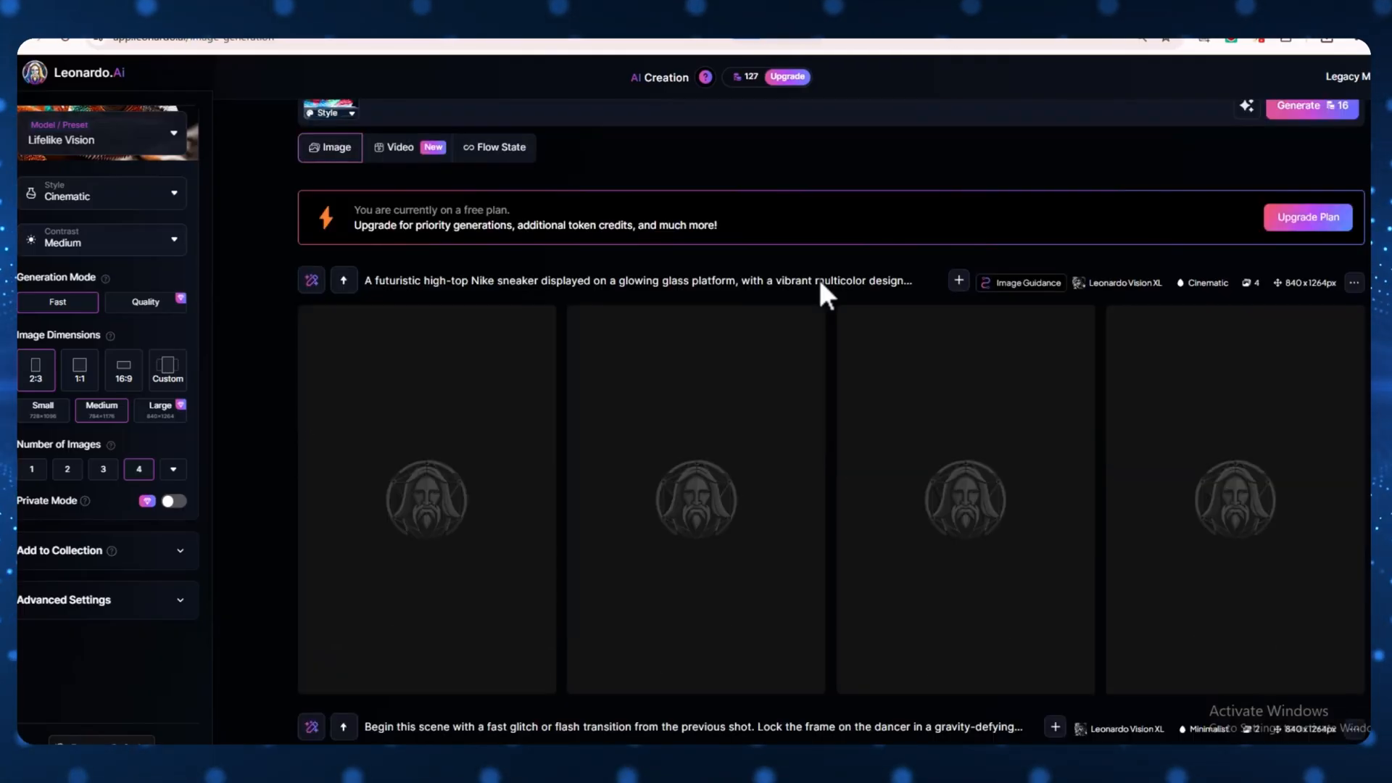
click(1312, 105)
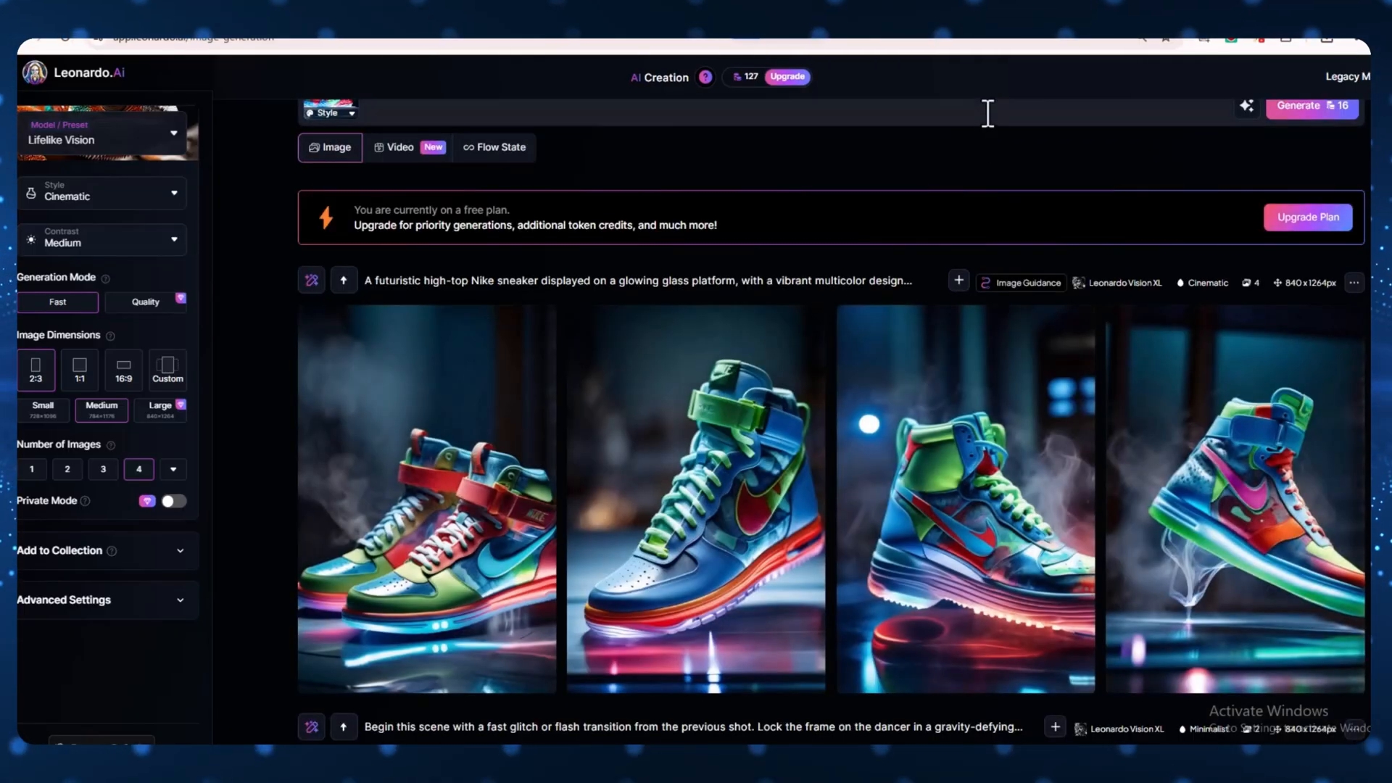
mouse_move(492, 530)
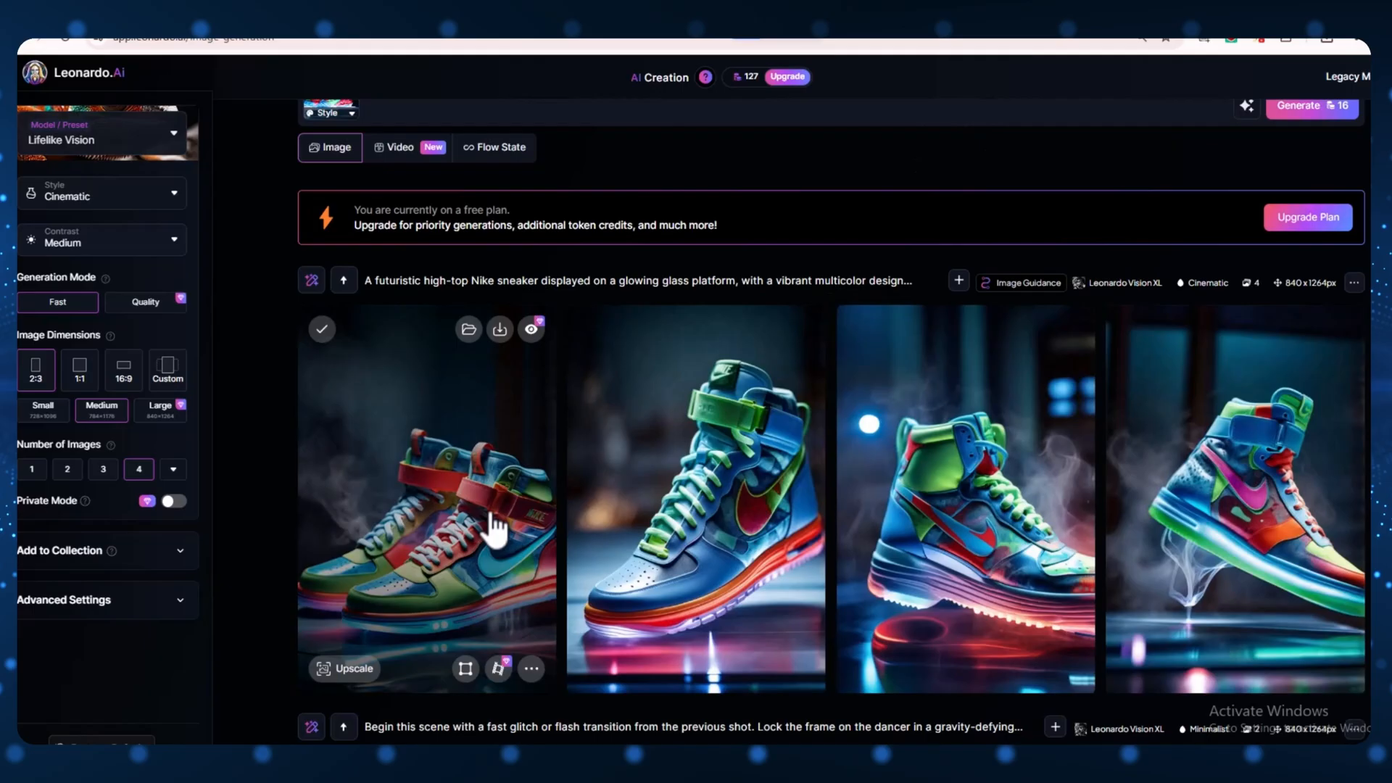
Open a sneaker render enlarged, view the next image, and close the viewer.
click(695, 498)
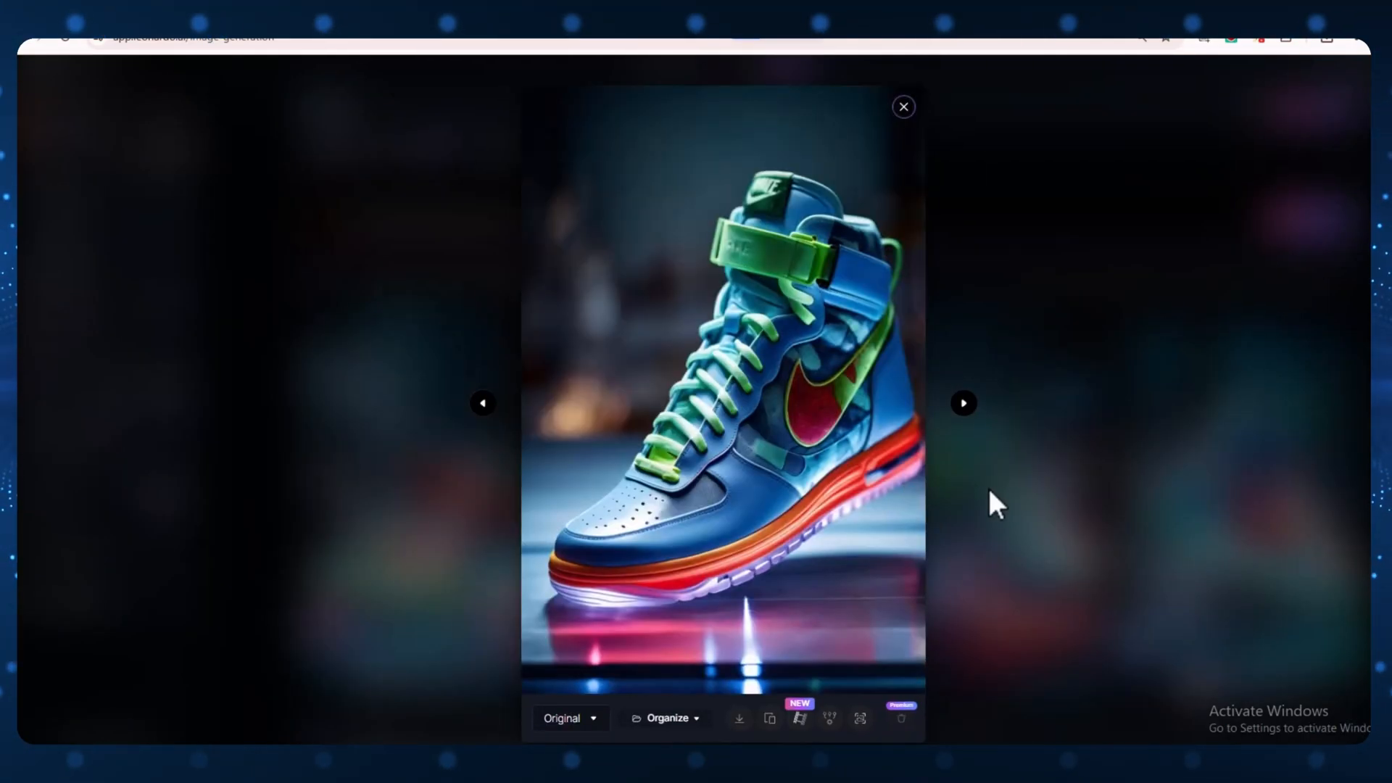
click(963, 403)
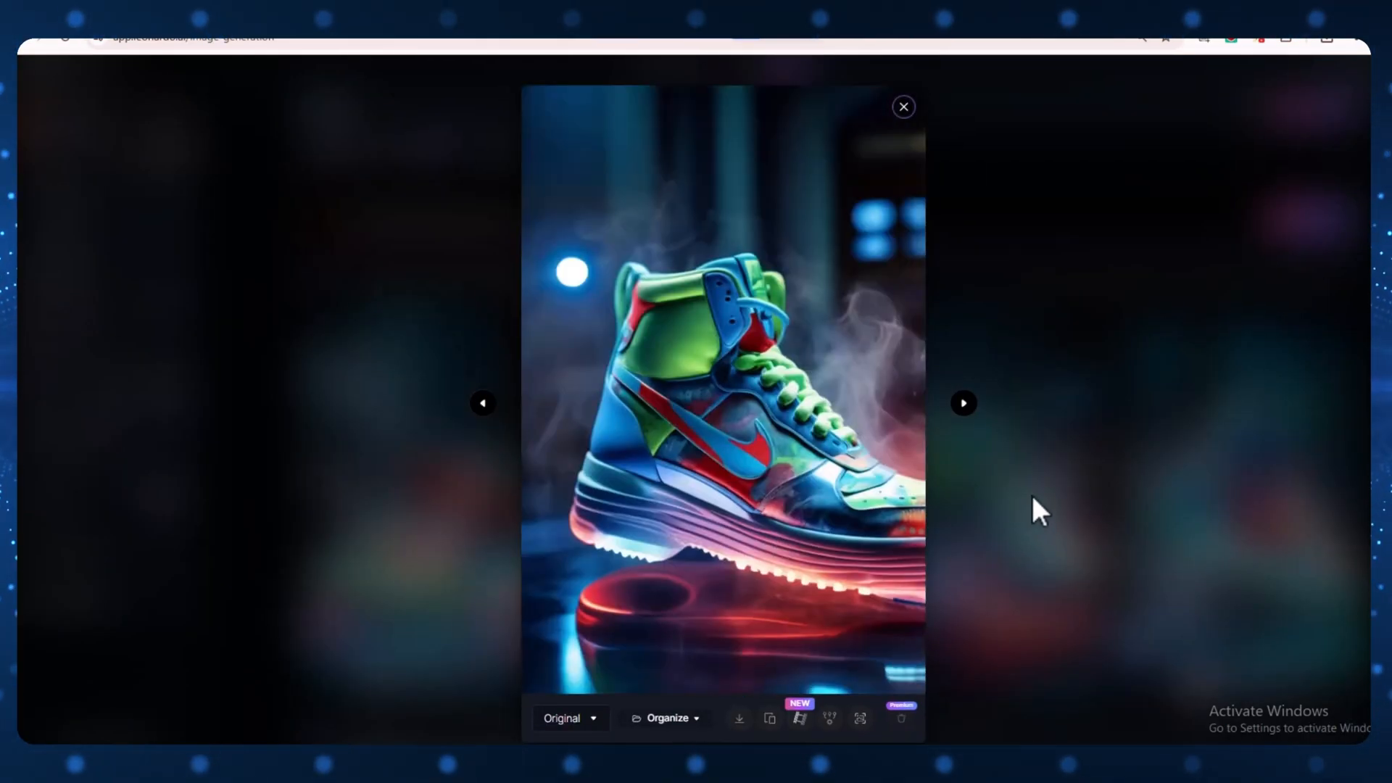
click(904, 106)
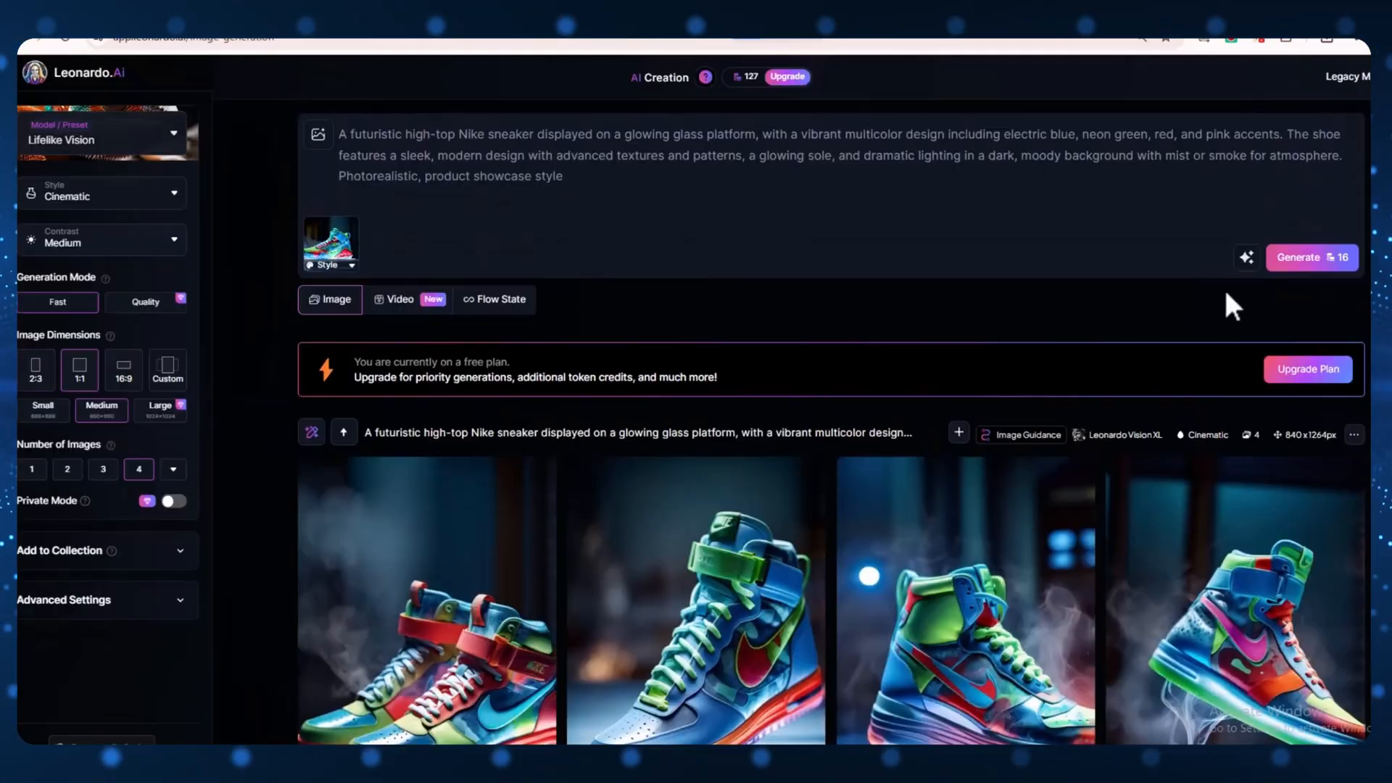
click(1311, 257)
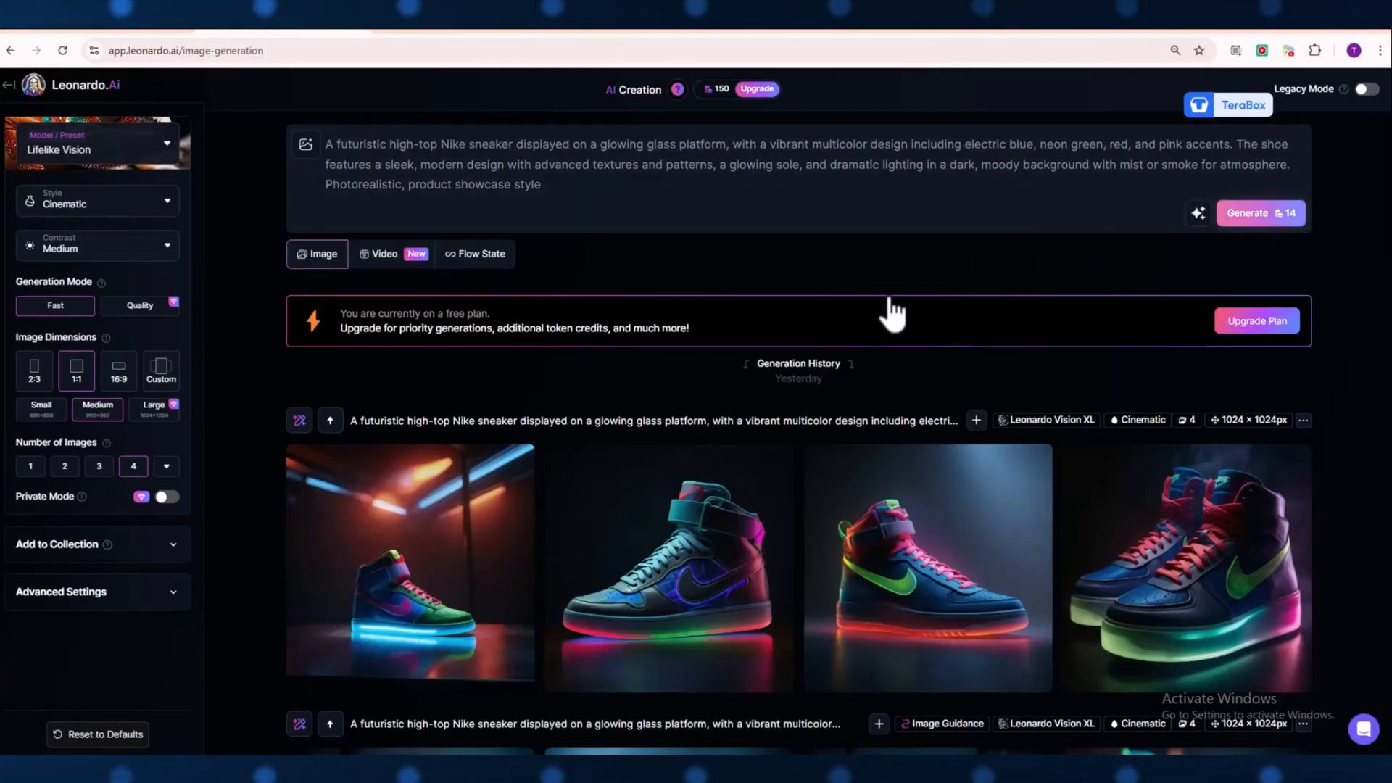
Start another four-image sneaker batch, check tokens, and enlarge the orange-lit sneaker render.
click(1258, 213)
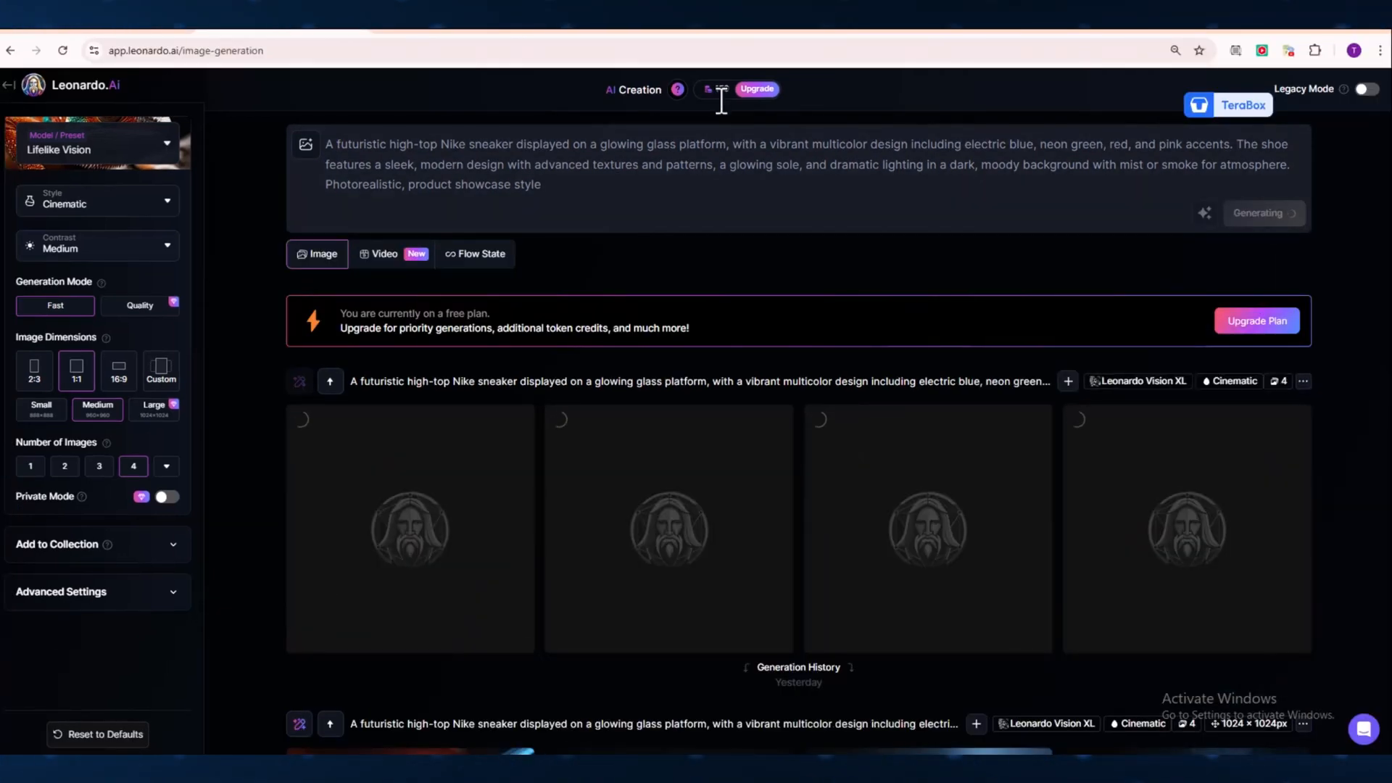
click(715, 89)
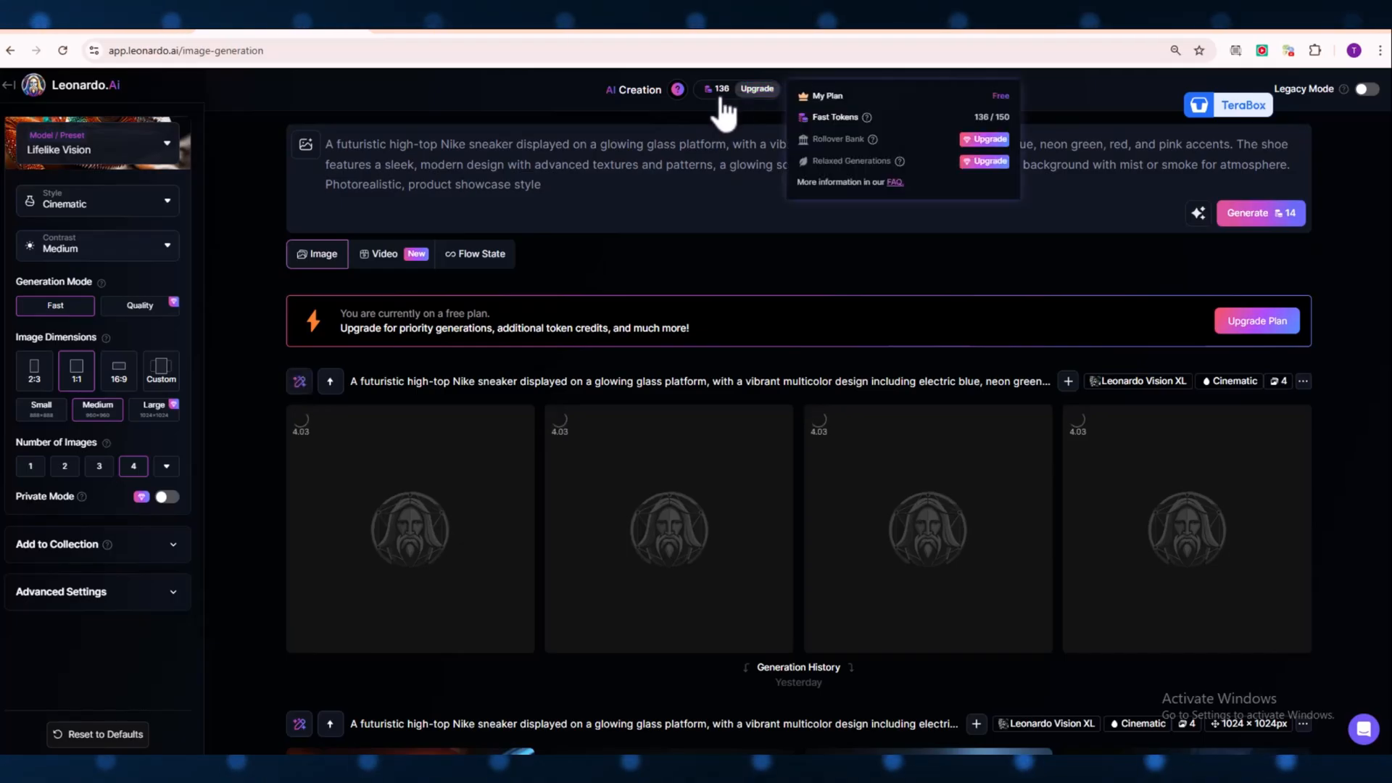
scroll(down, 3)
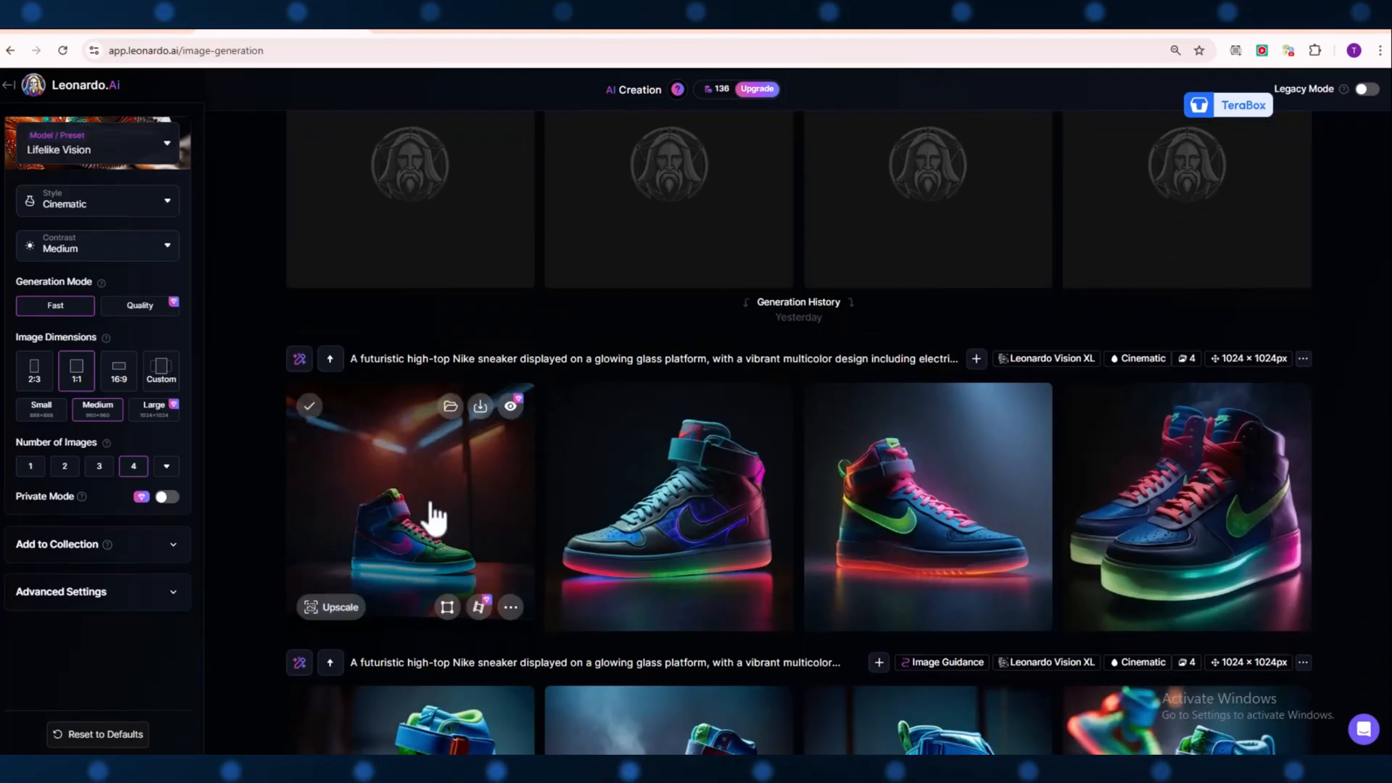
click(409, 506)
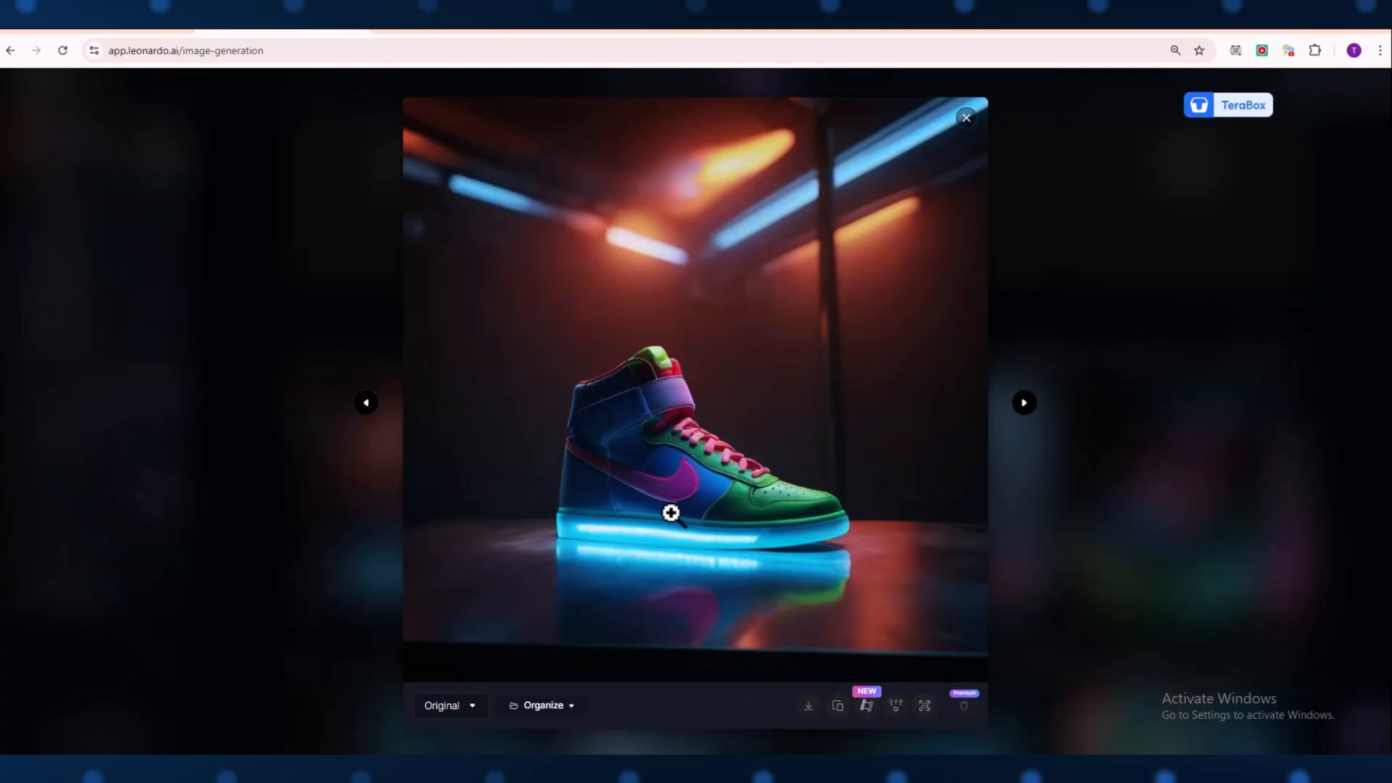
click(965, 118)
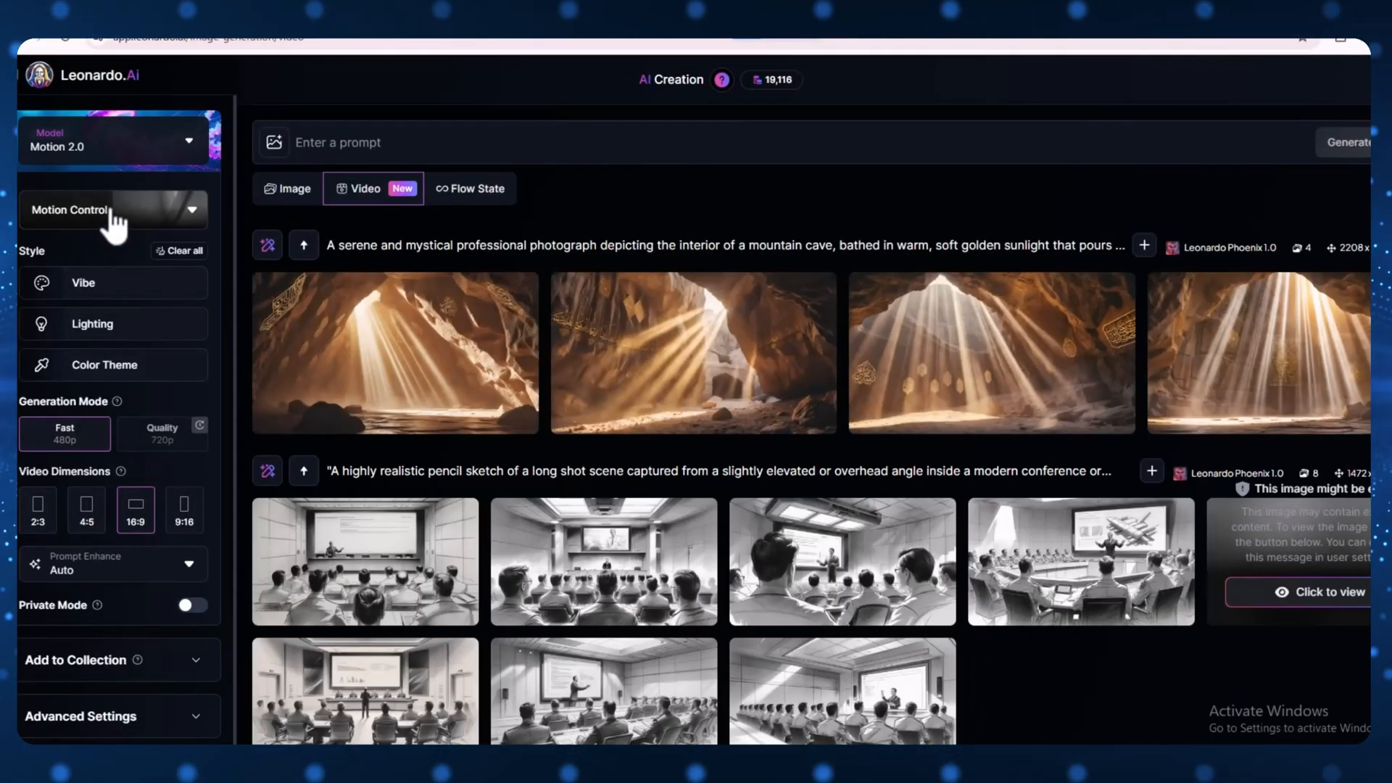
mouse_move(129, 240)
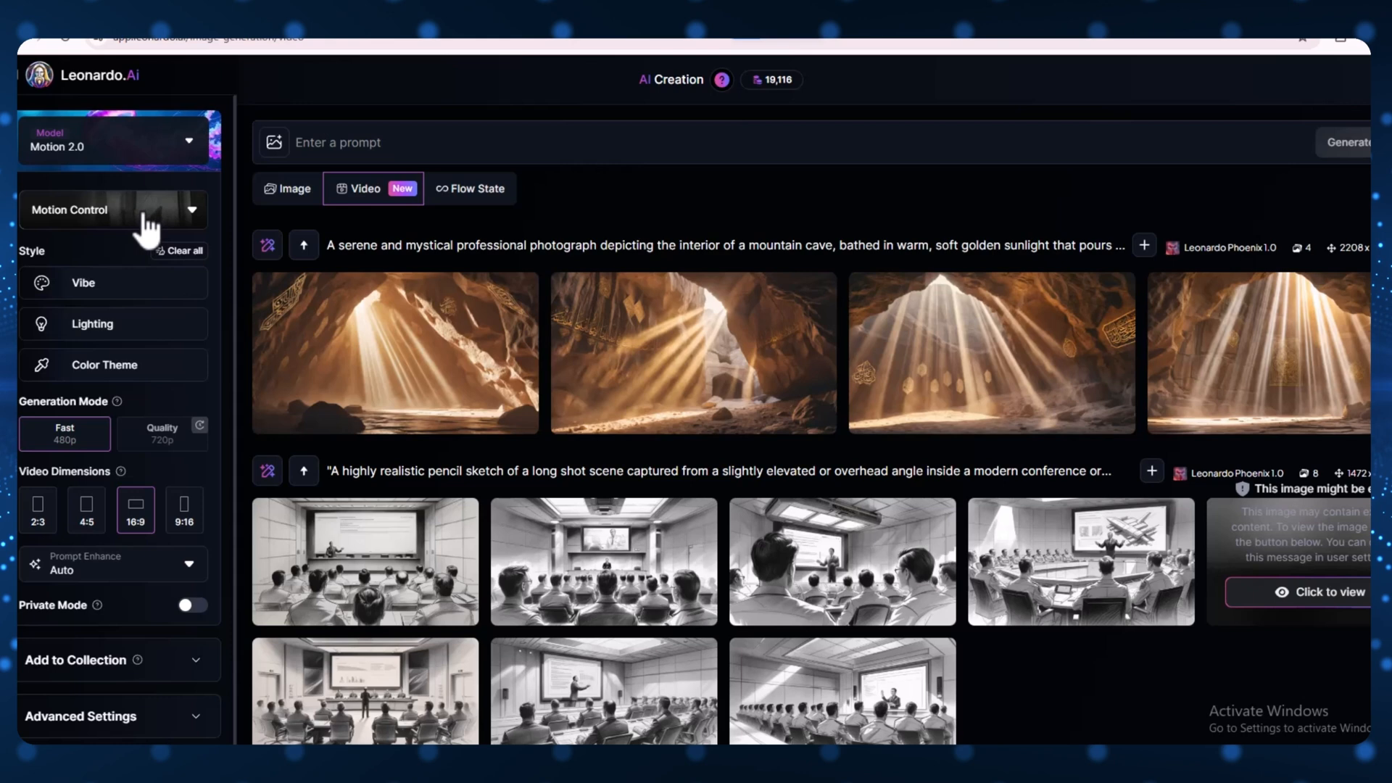
Open the Motion Control presets gallery with moves like Crane Down and Dolly In.
click(114, 209)
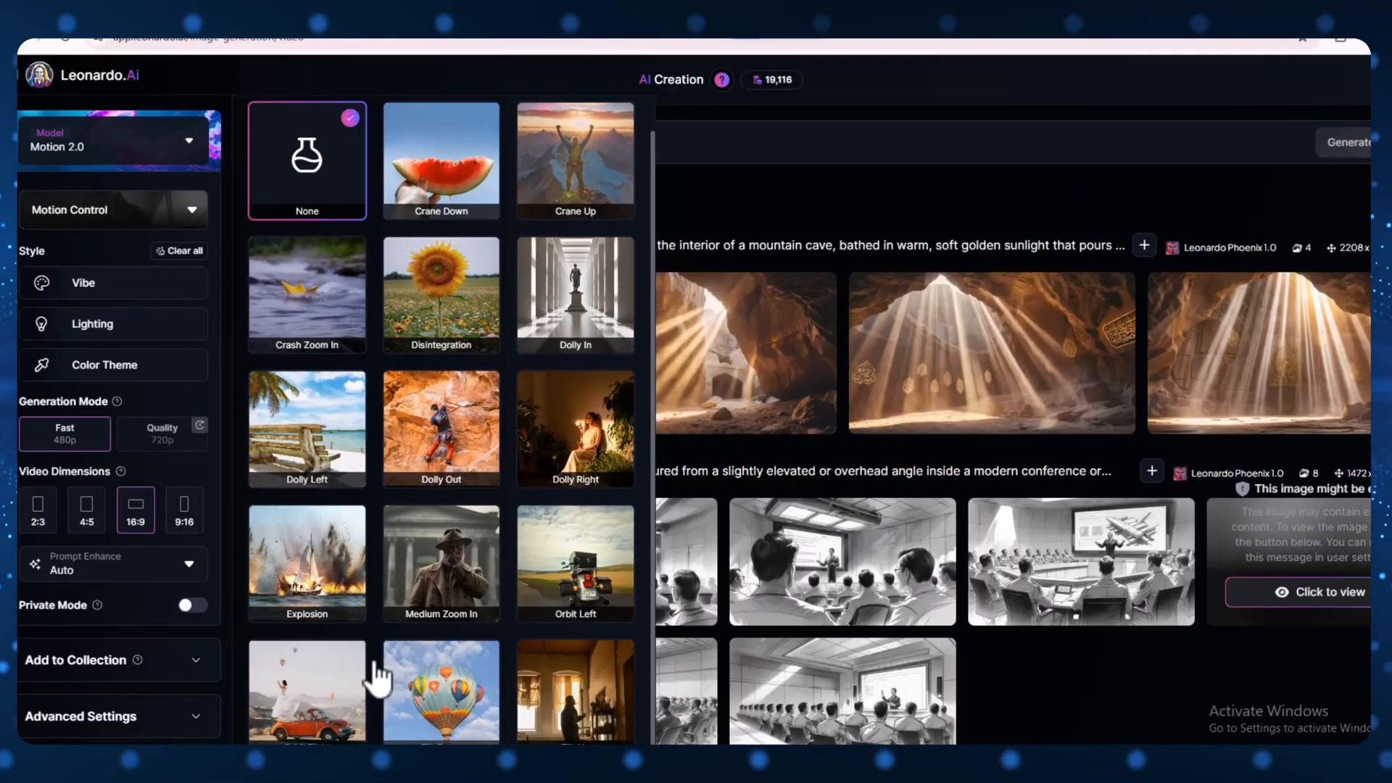
Choose Orbit Left motion and upload the sneaker-on-platform screenshot as the start frame.
click(575, 561)
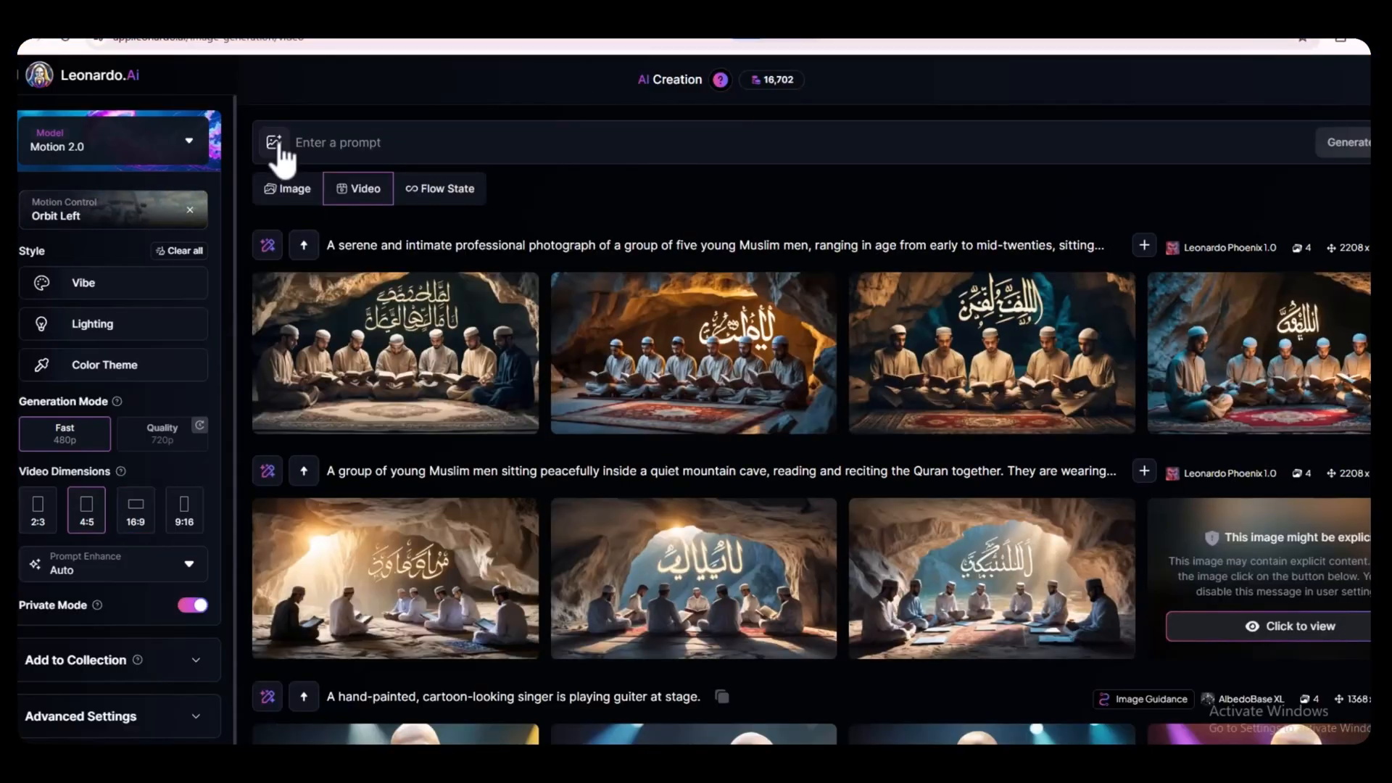
click(273, 142)
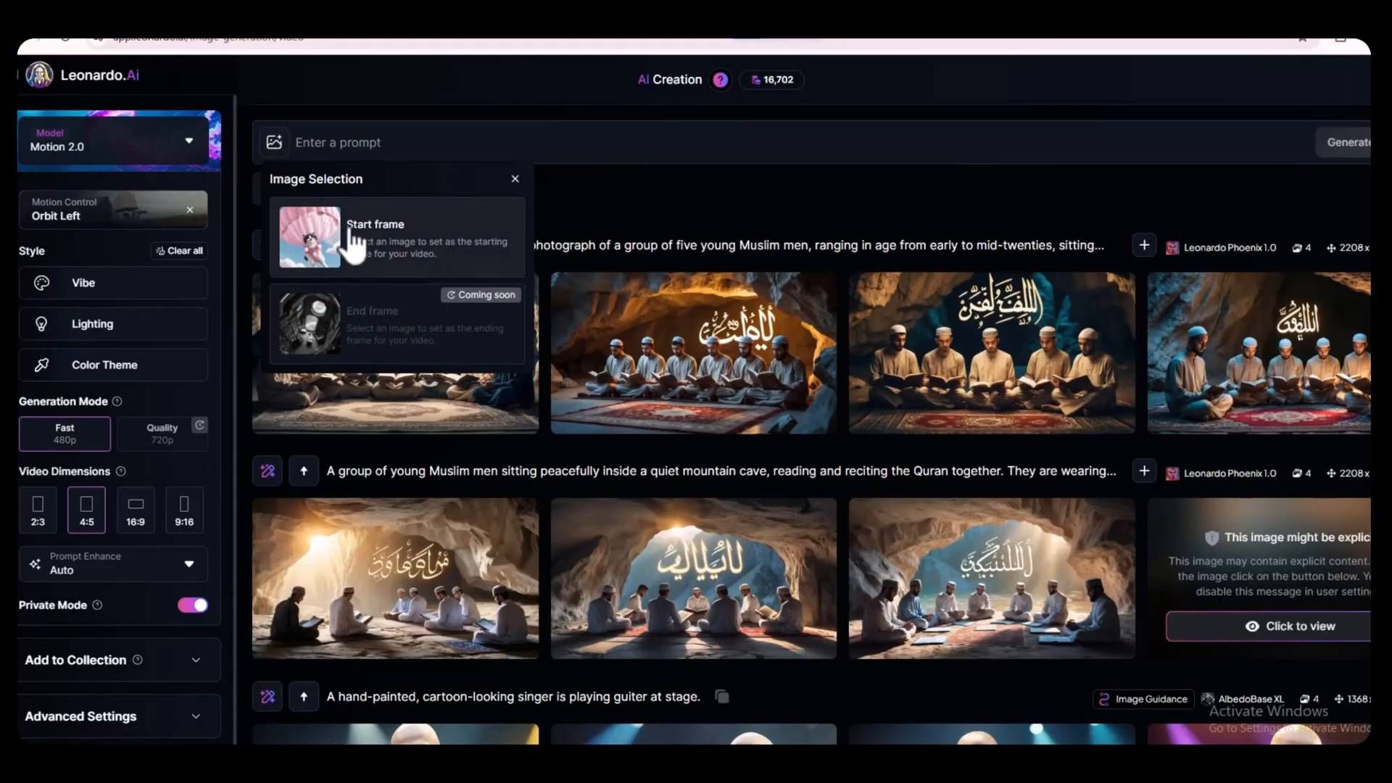
click(375, 237)
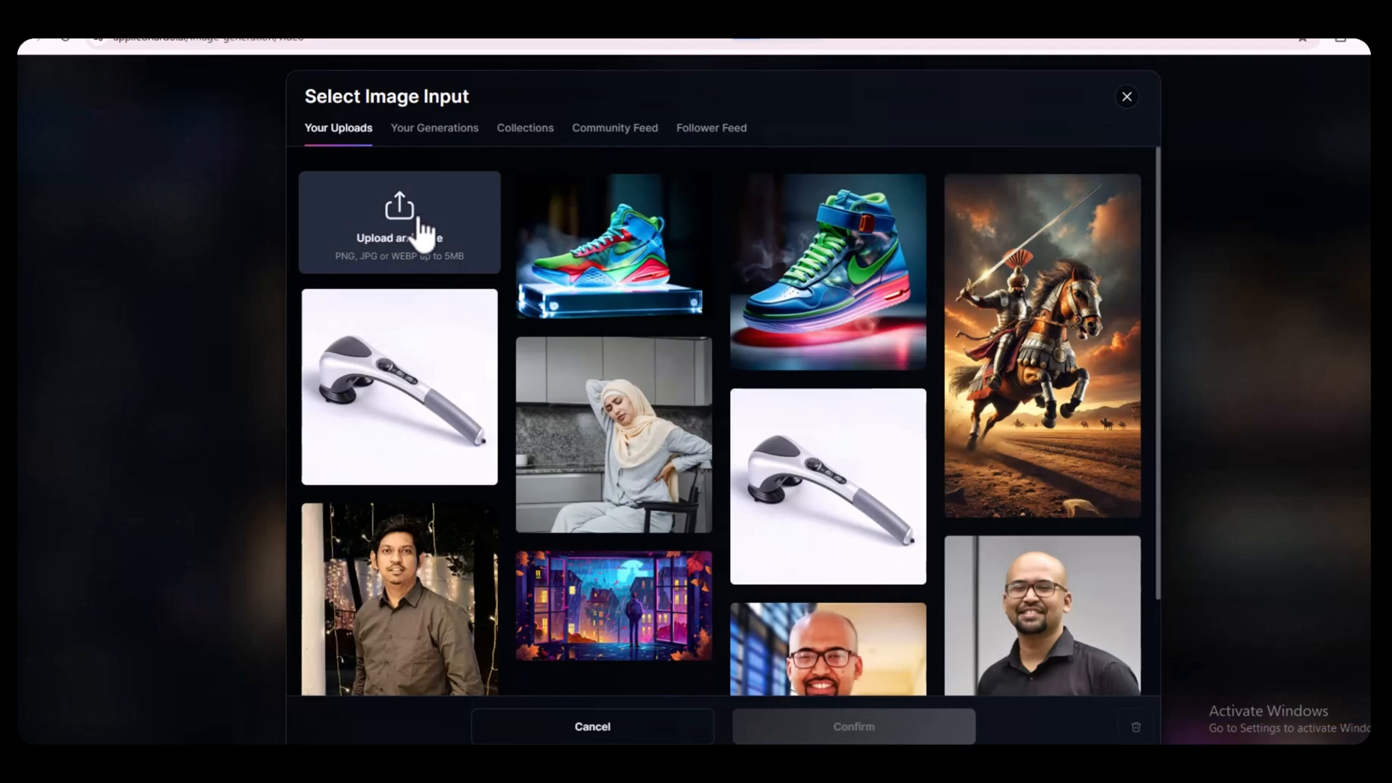
click(399, 222)
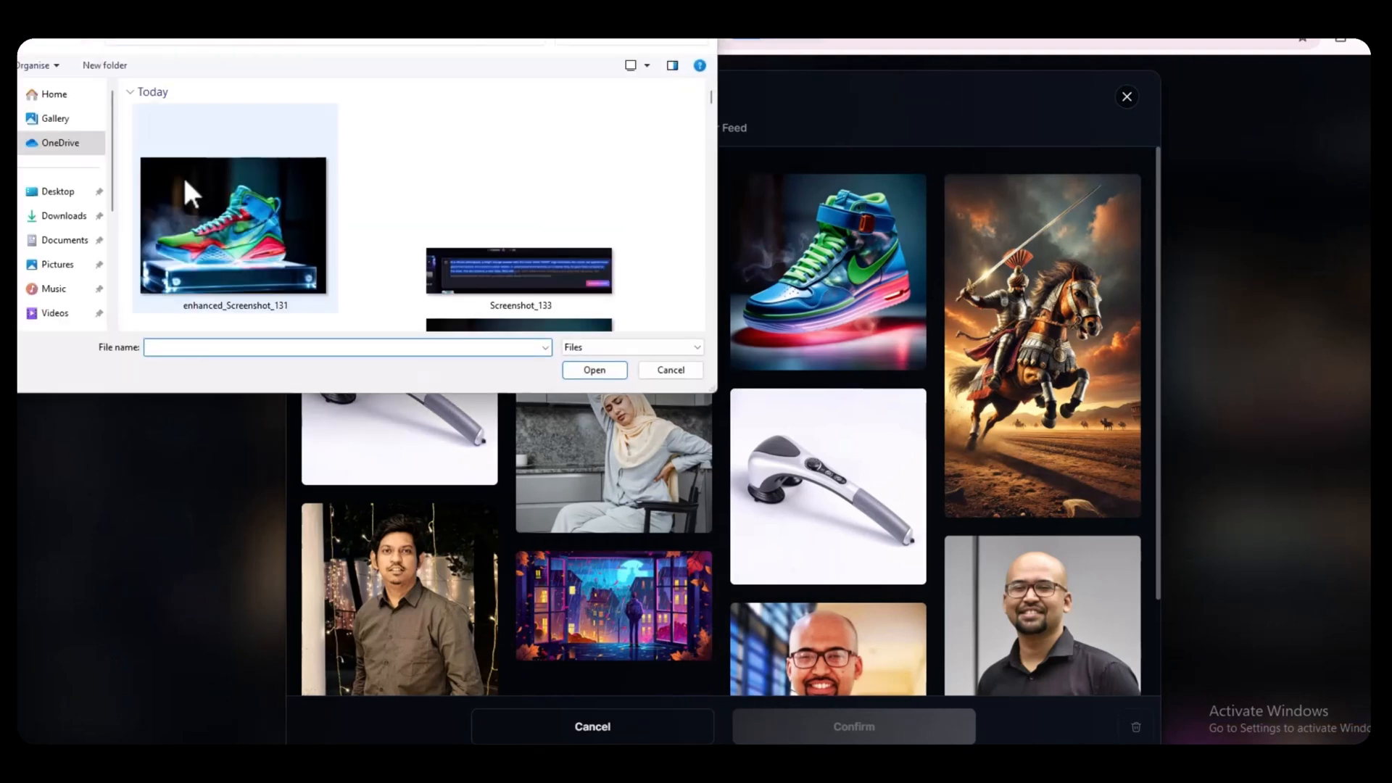
click(670, 368)
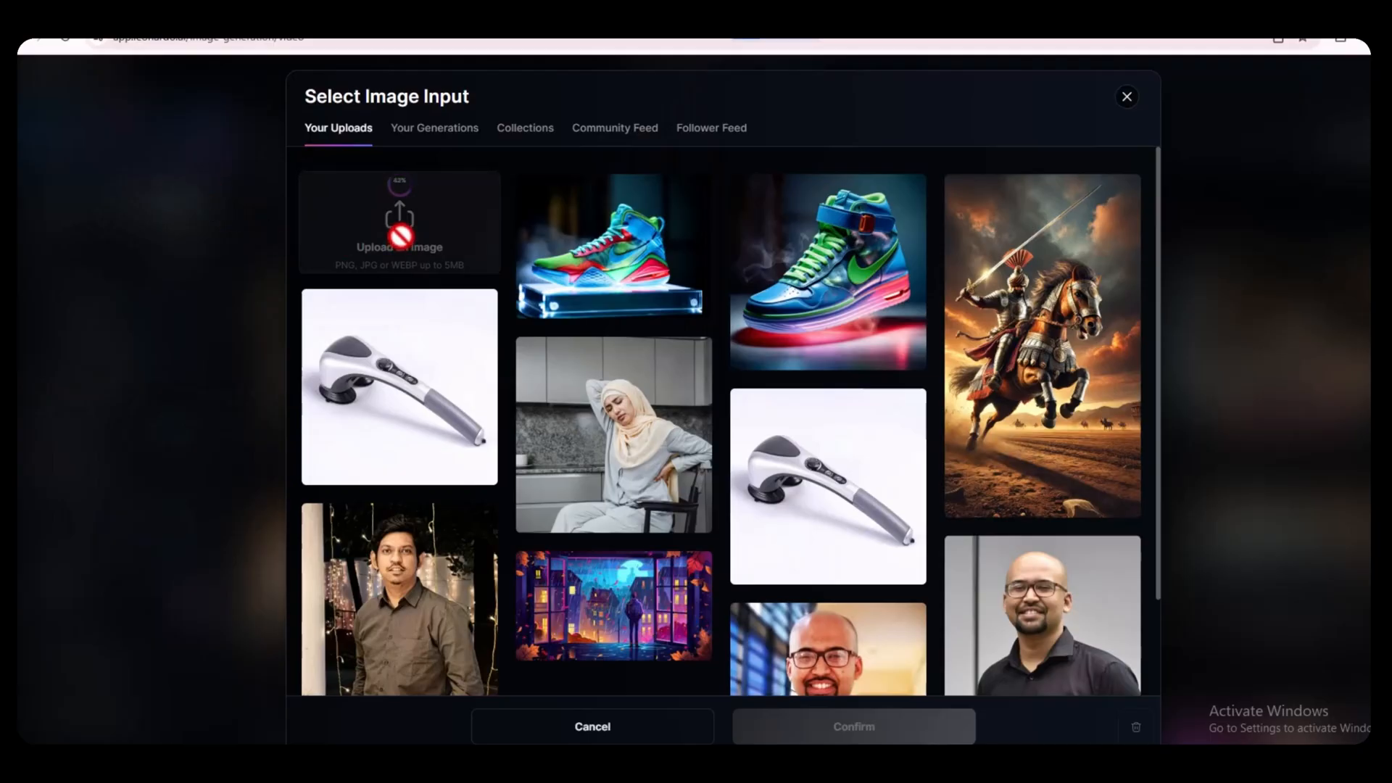
click(610, 247)
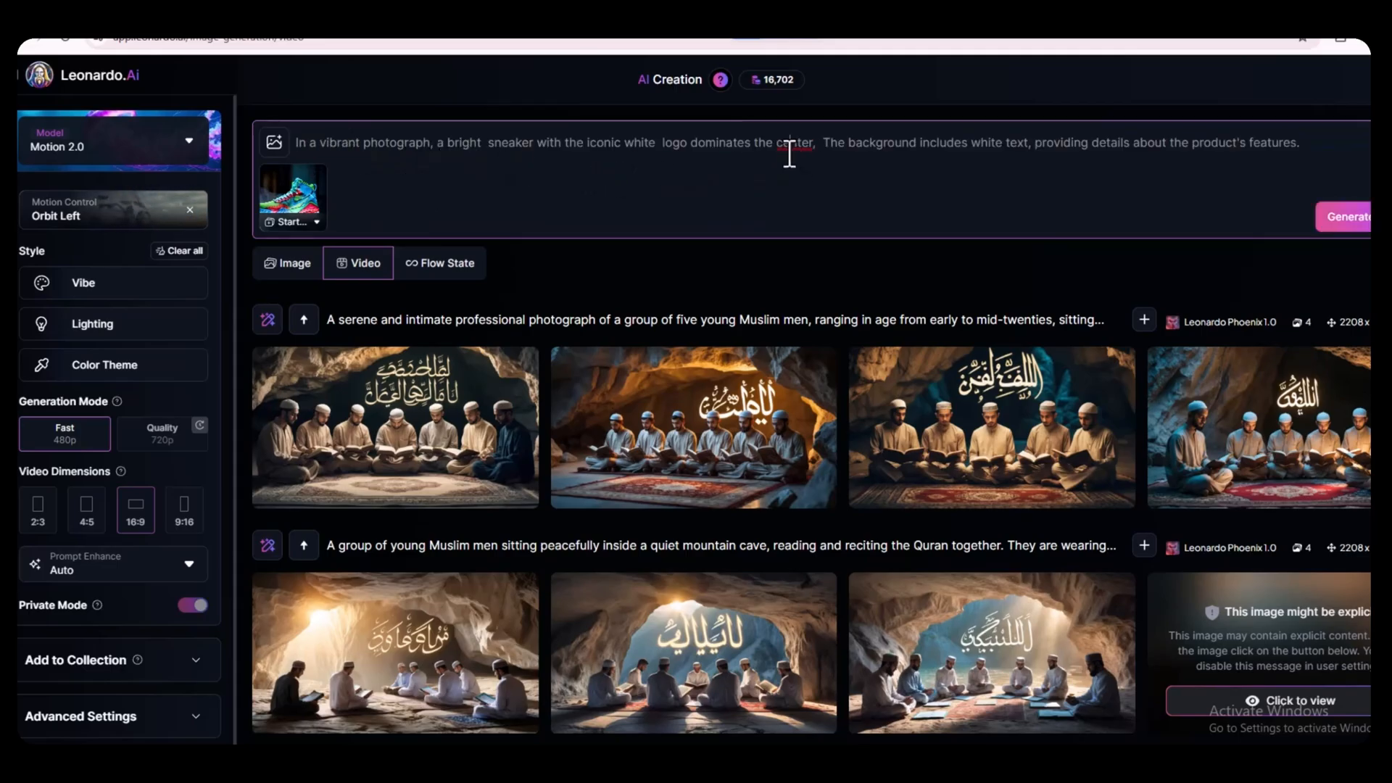
mouse_move(826, 355)
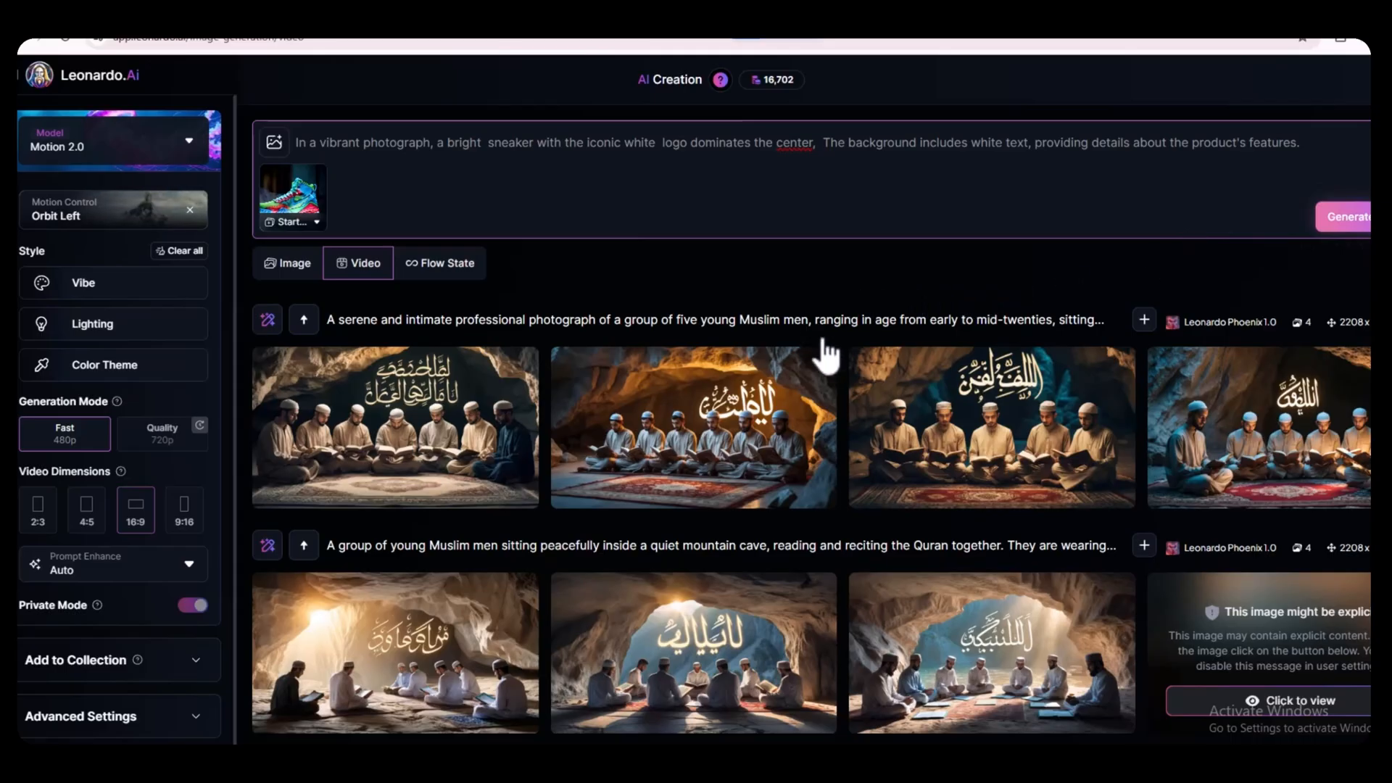
Generate the Orbit Left sneaker video and scroll down to the finished clip.
click(1343, 217)
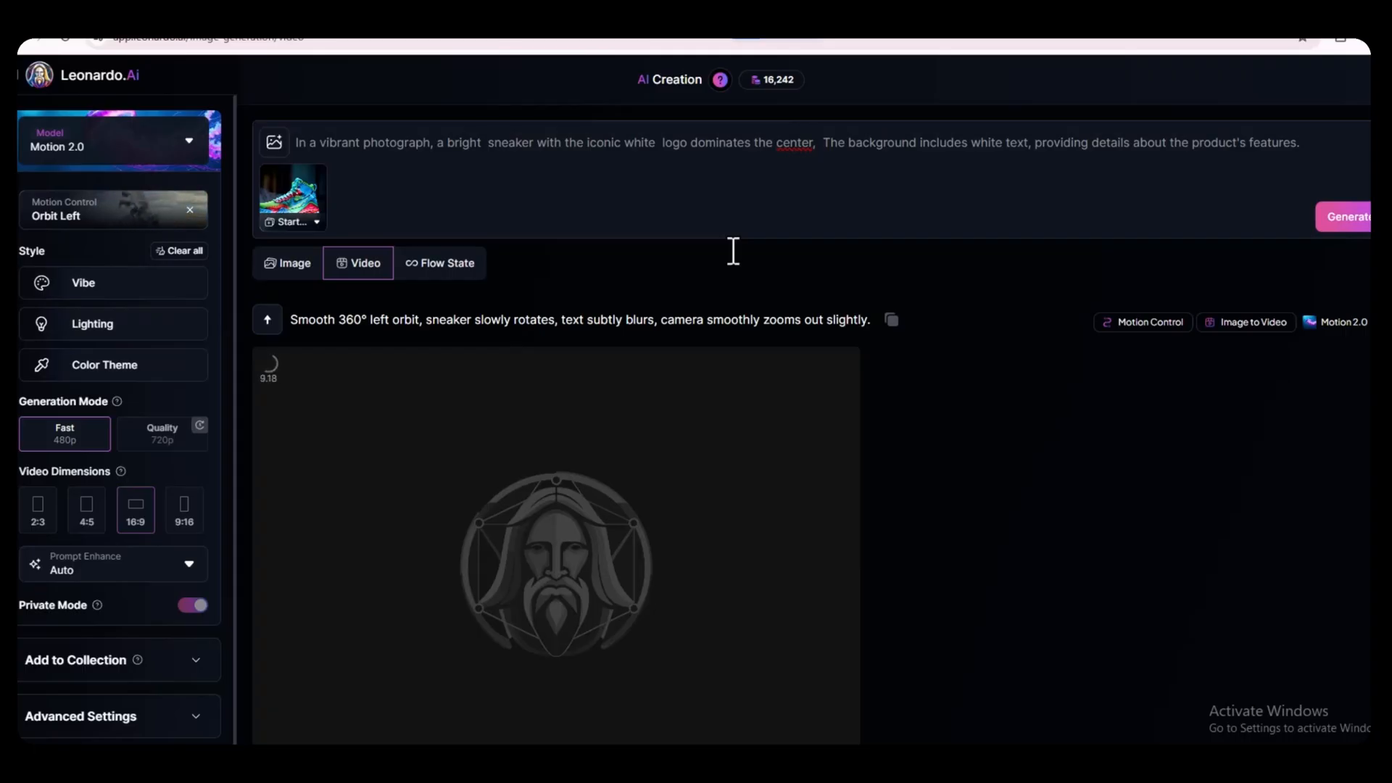
scroll(down, 3)
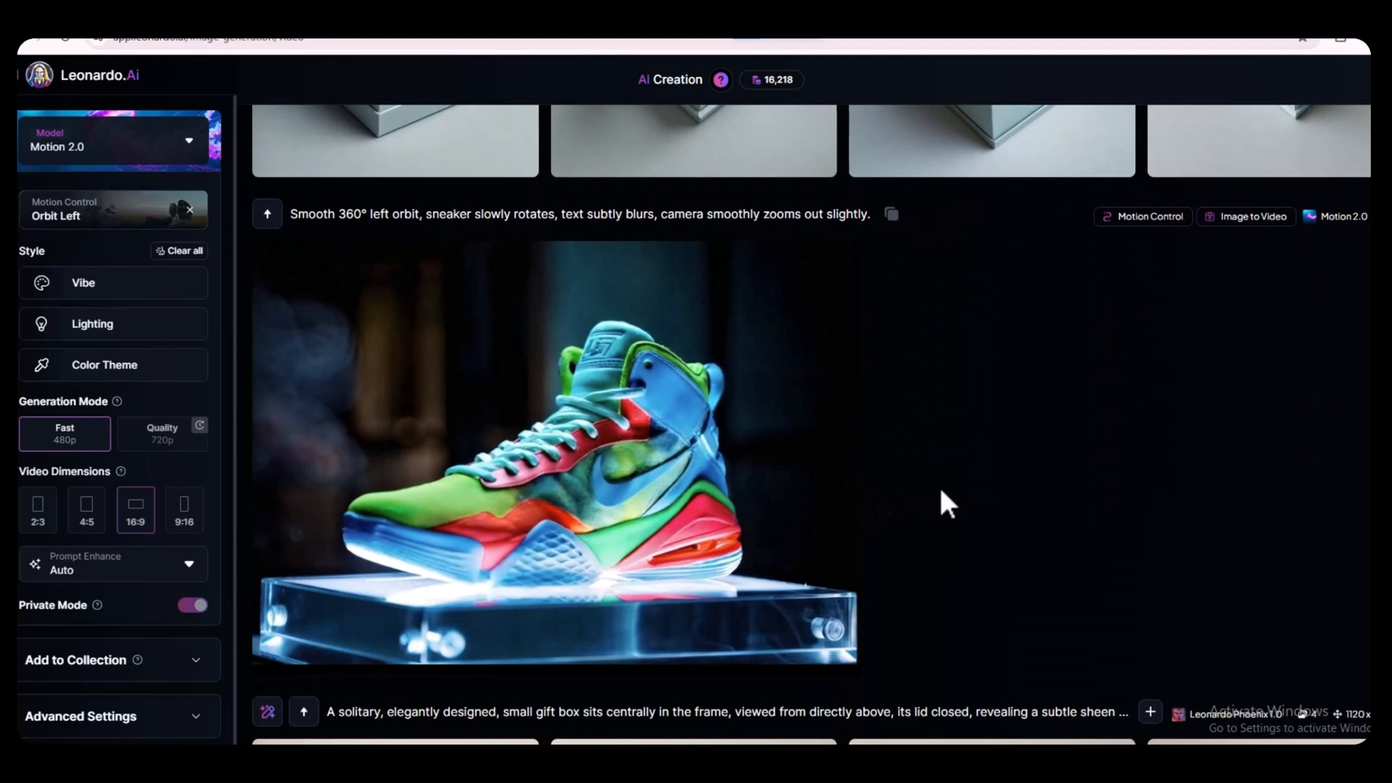